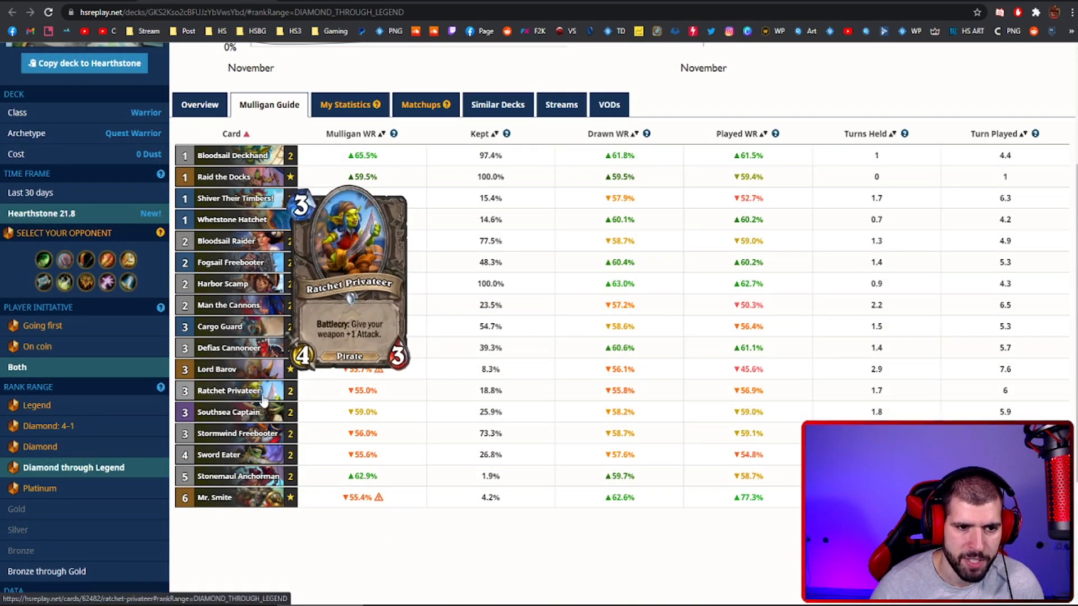
mouse_move(495, 547)
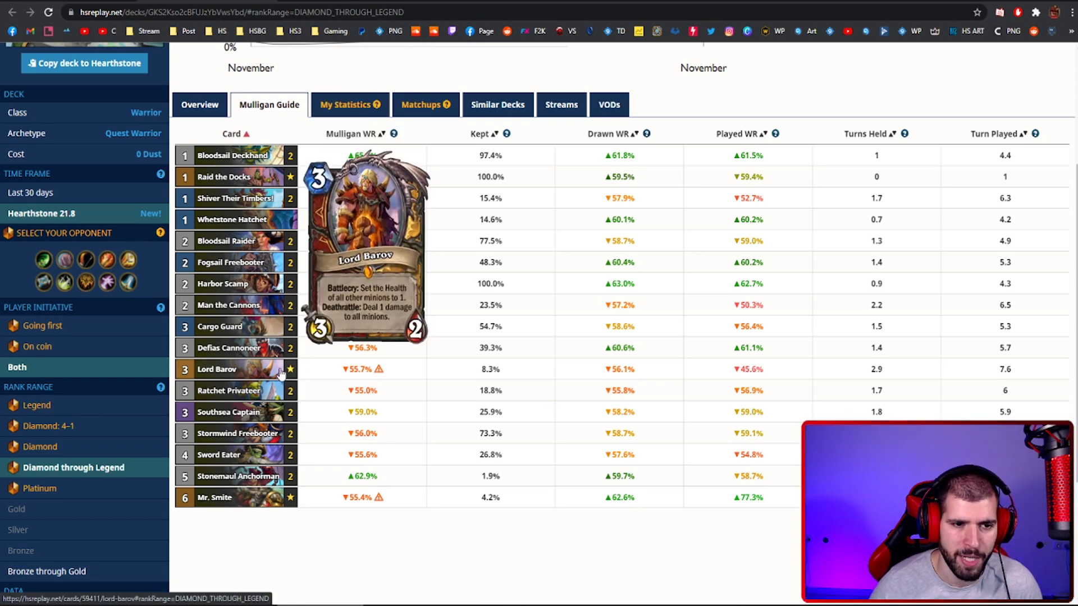
mouse_move(320, 226)
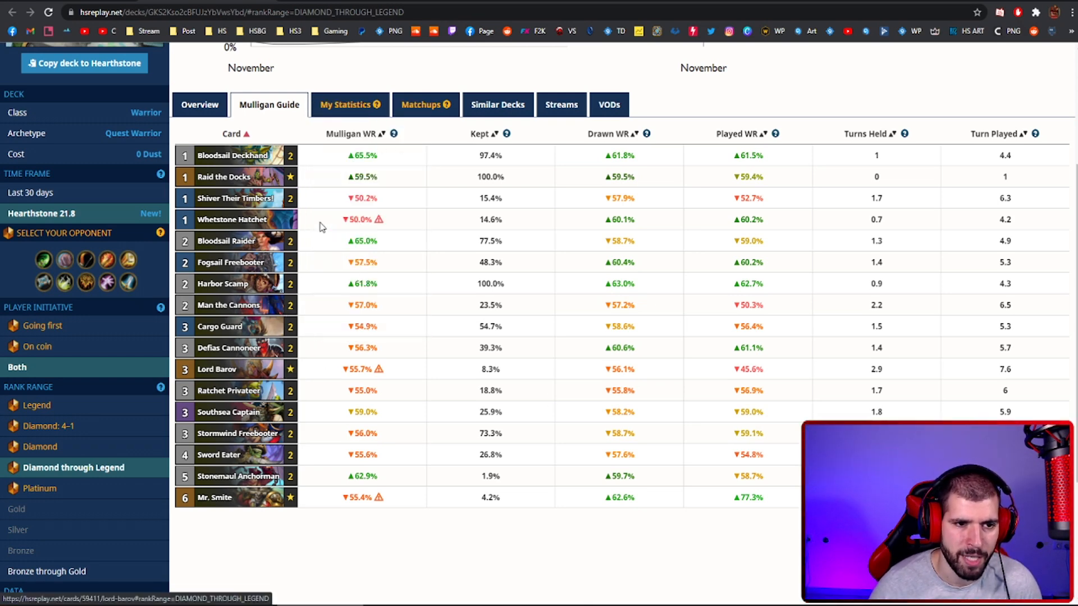
mouse_move(330, 571)
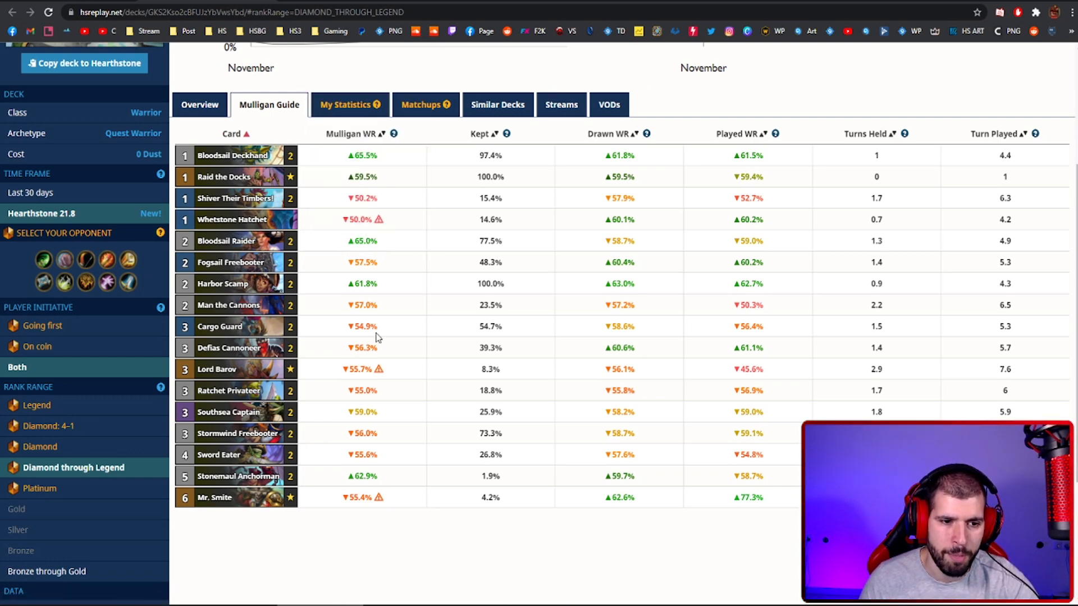
mouse_move(231, 262)
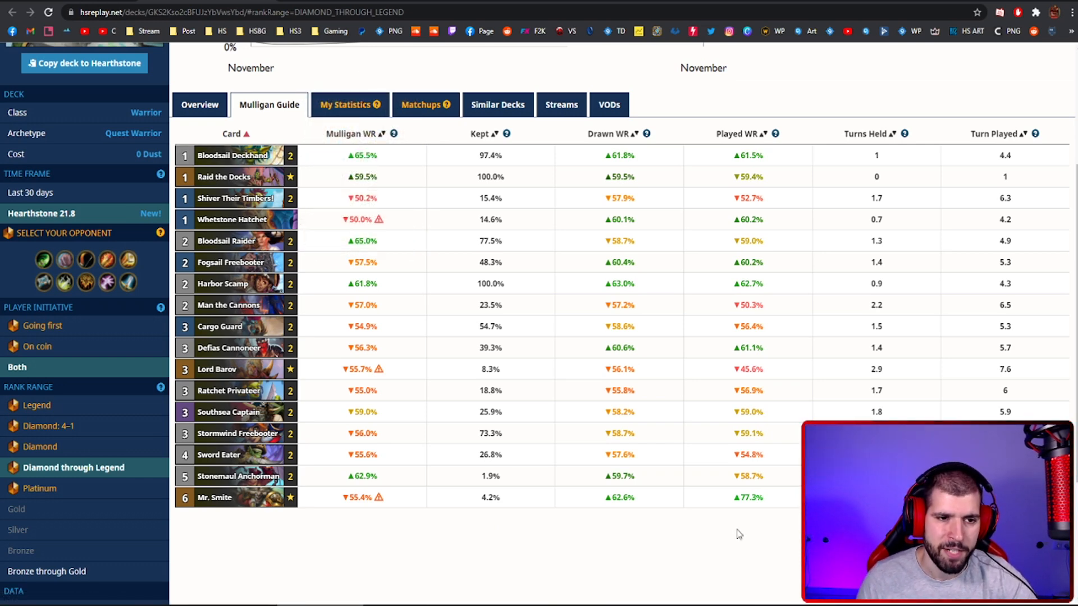
- Show the Quest Warrior deck's matchup winrates against every class archetype
left_click(425, 104)
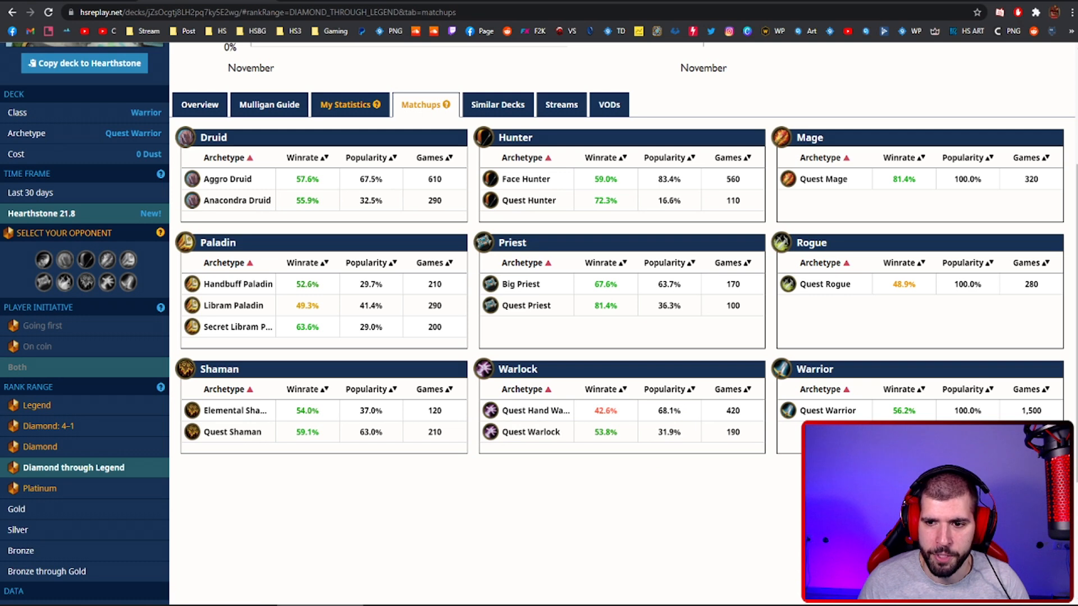
mouse_move(1031, 360)
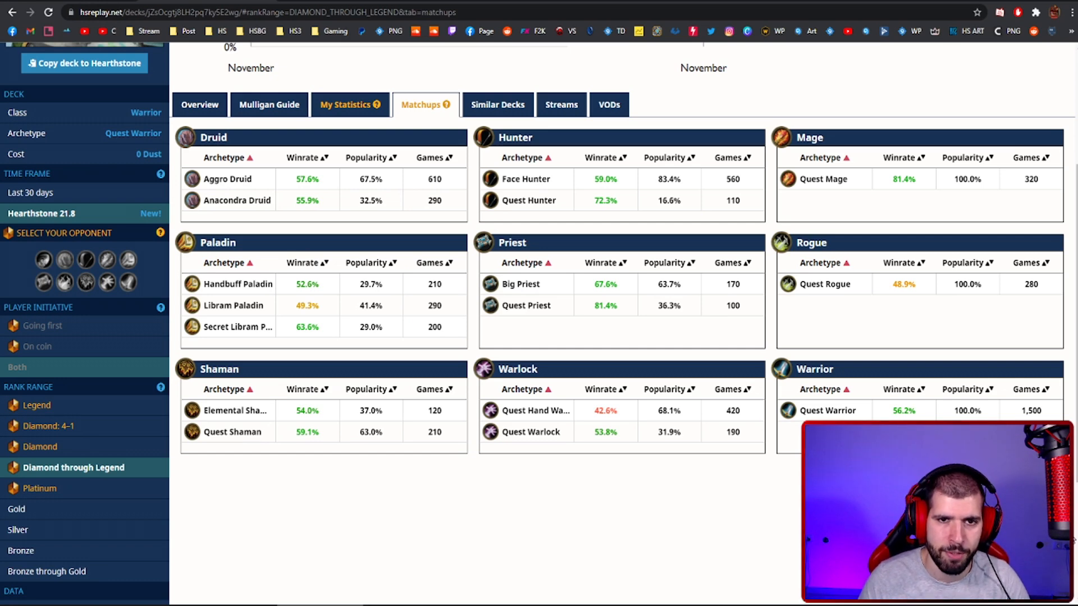
- View the Quest Warrior mulligan guide filtered to going first, then to on the coin
left_click(268, 104)
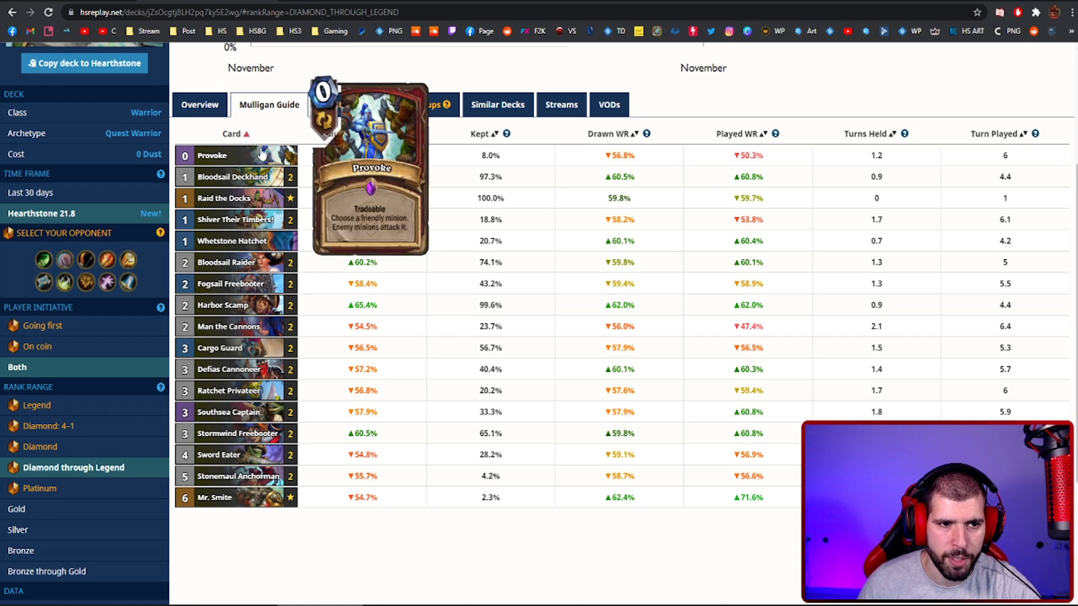
mouse_move(706, 455)
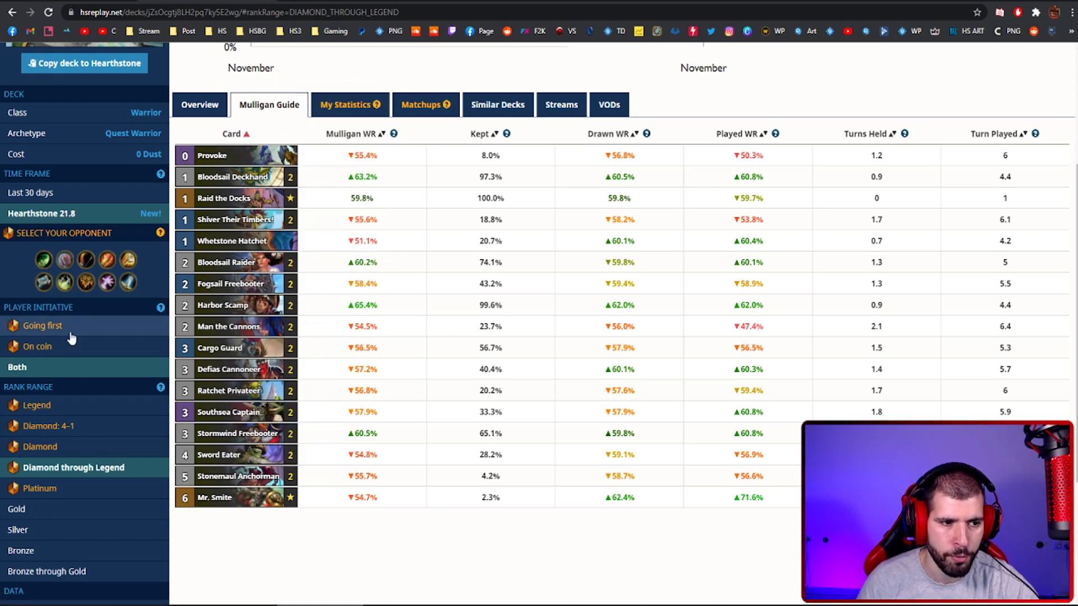
left_click(42, 326)
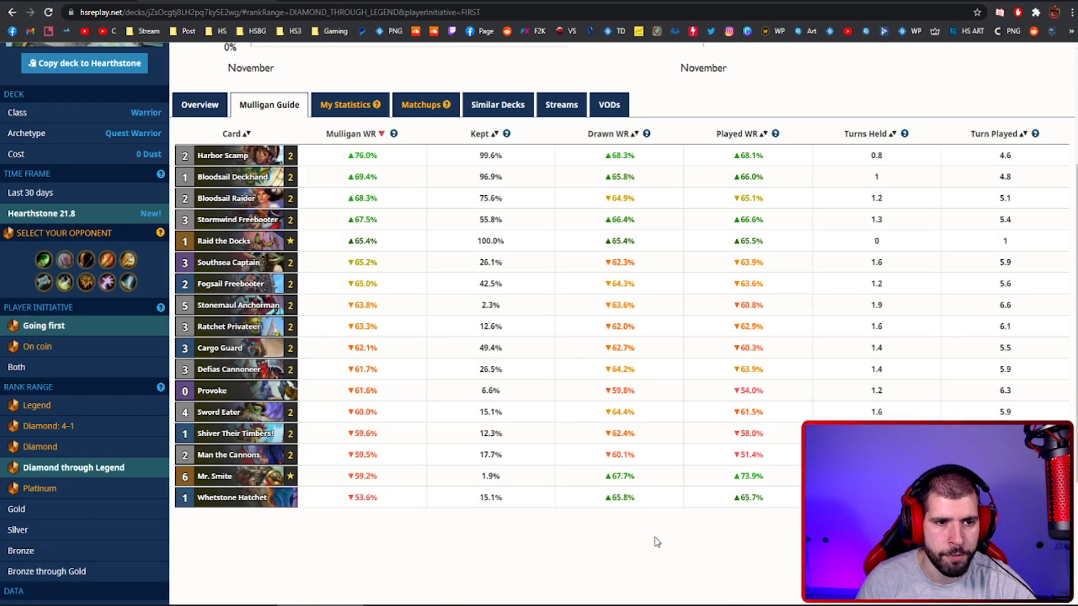
mouse_move(308, 202)
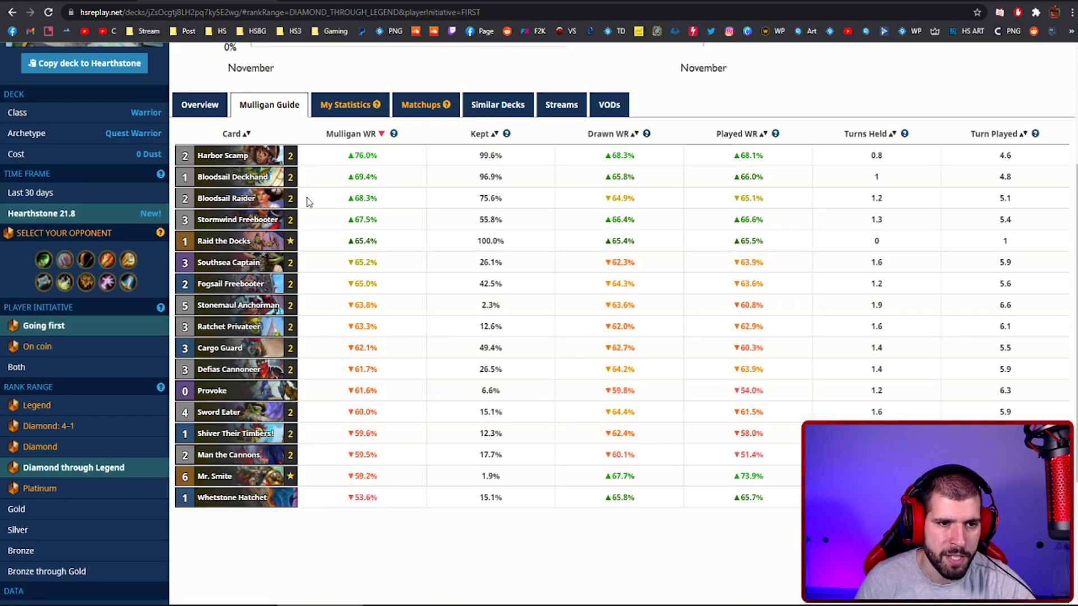
mouse_move(76, 357)
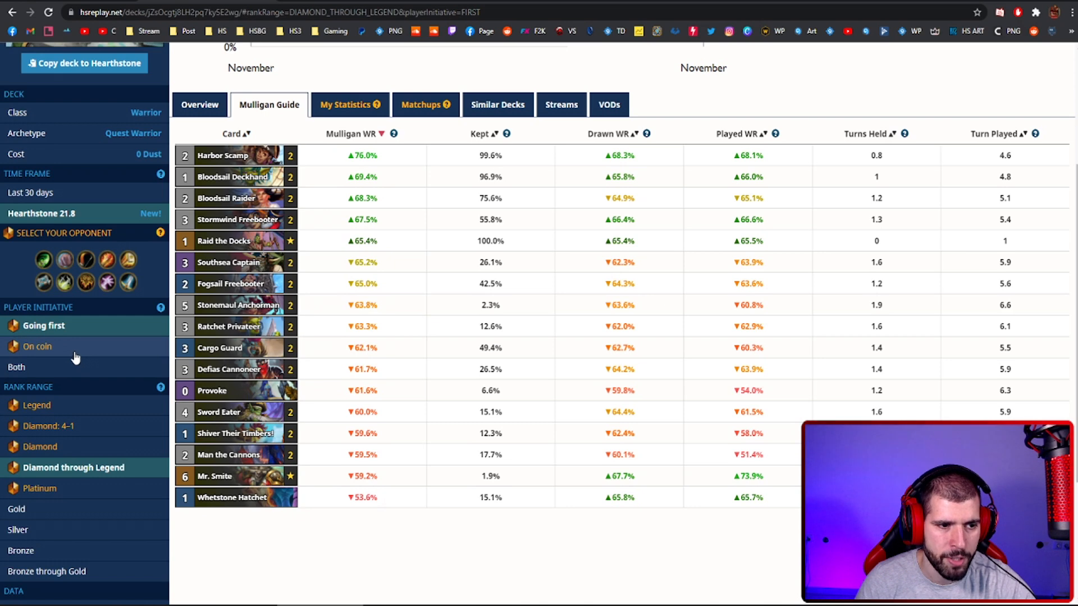
left_click(37, 346)
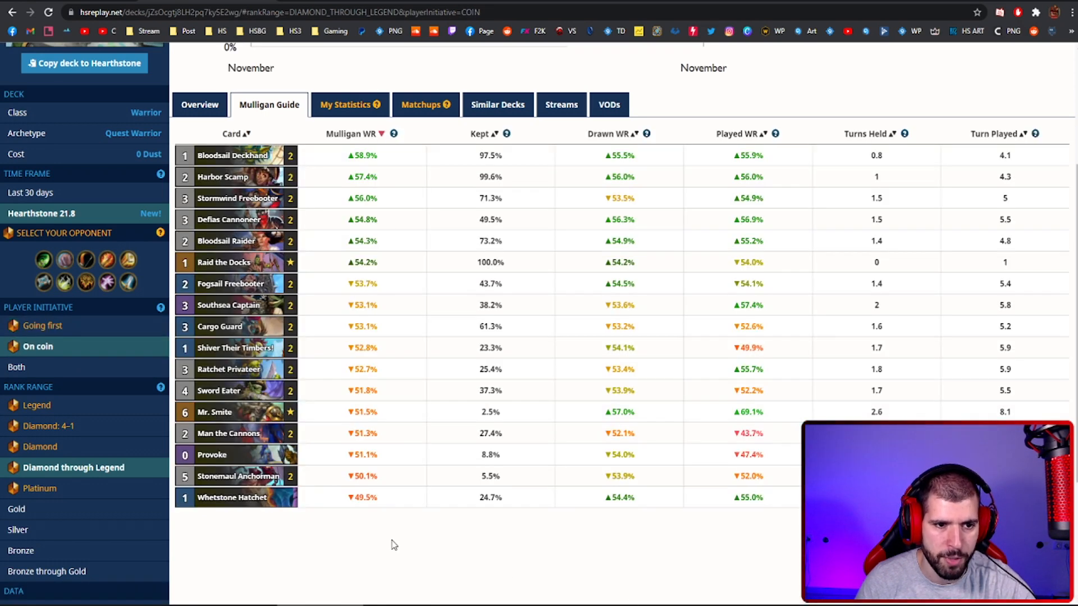
mouse_move(483, 577)
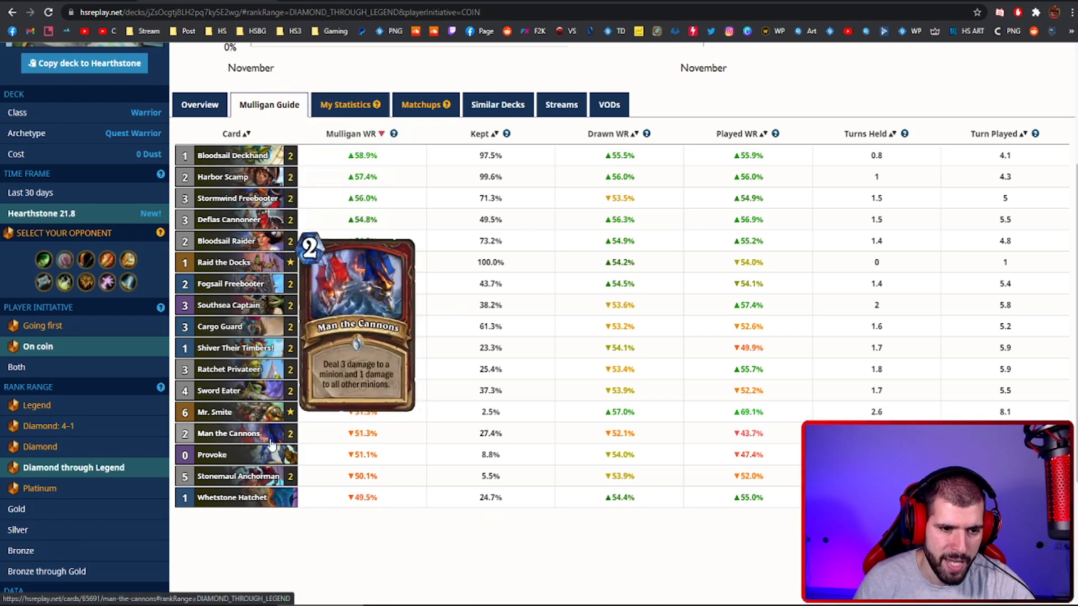
mouse_move(234, 347)
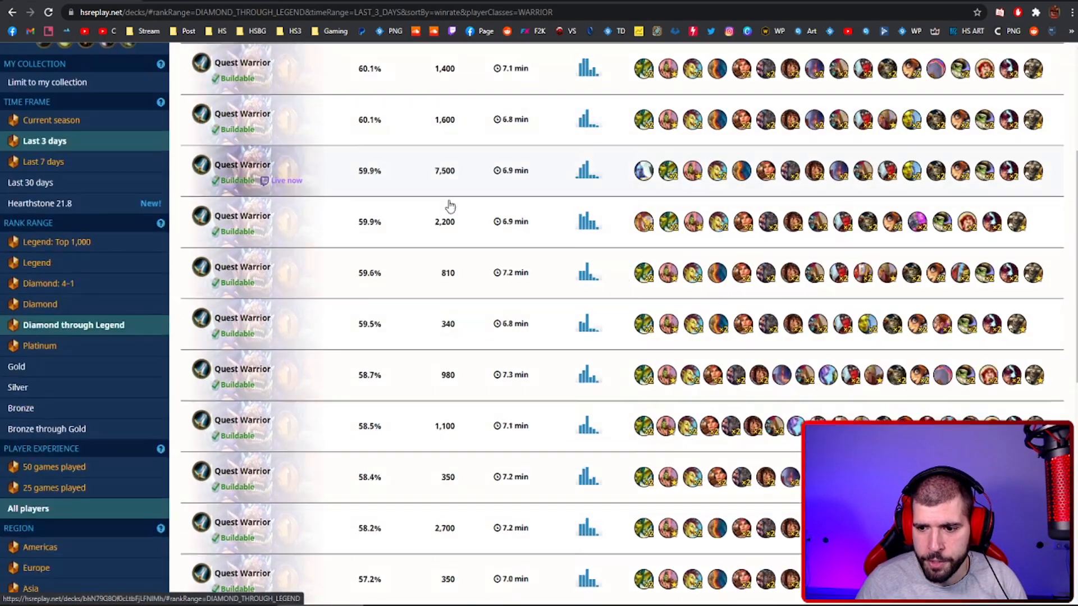
- Move to page 2 of the Warrior deck list and review down to Big Warrior
left_click(1053, 93)
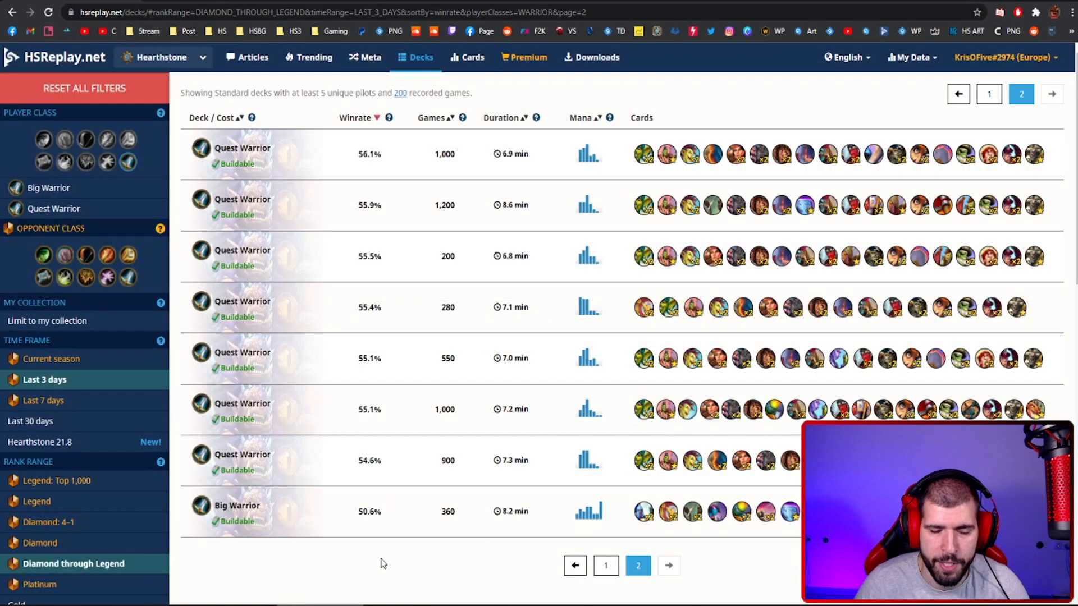
scroll("down", 3)
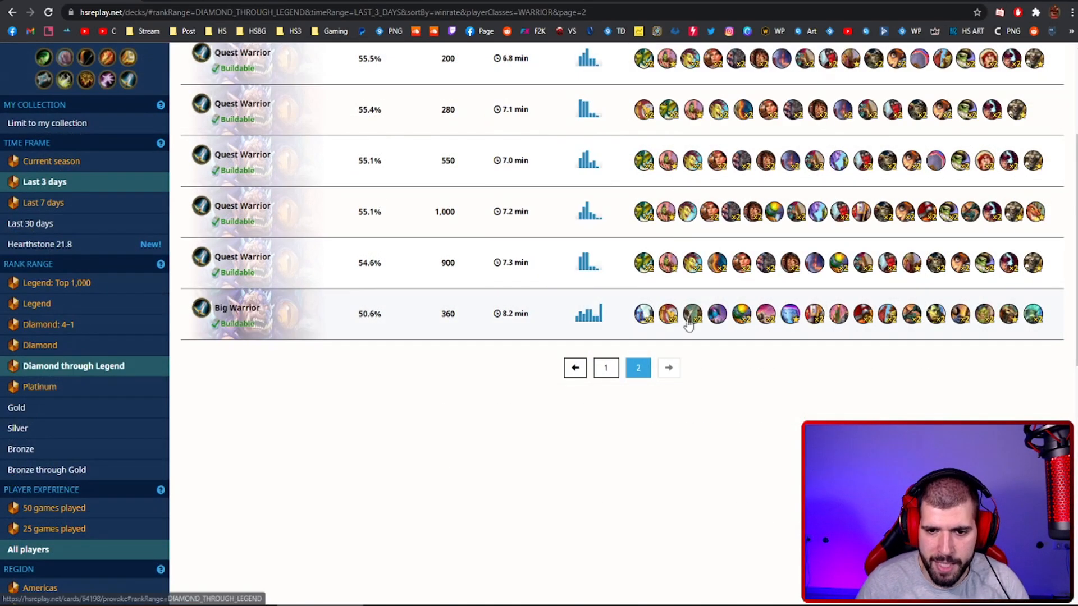
mouse_move(1007, 363)
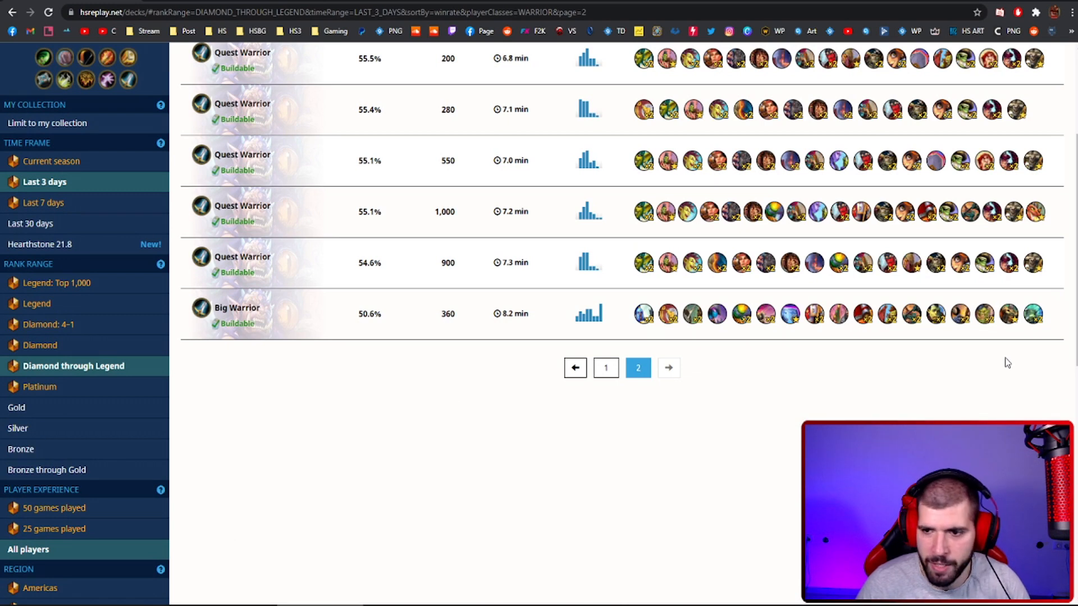
mouse_move(968, 395)
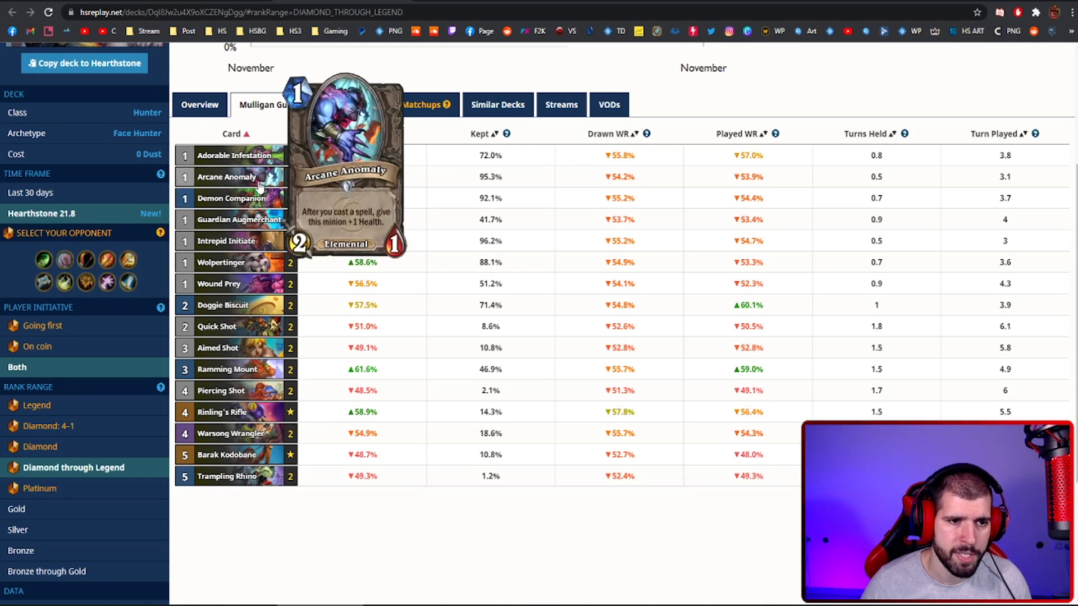
mouse_move(555, 478)
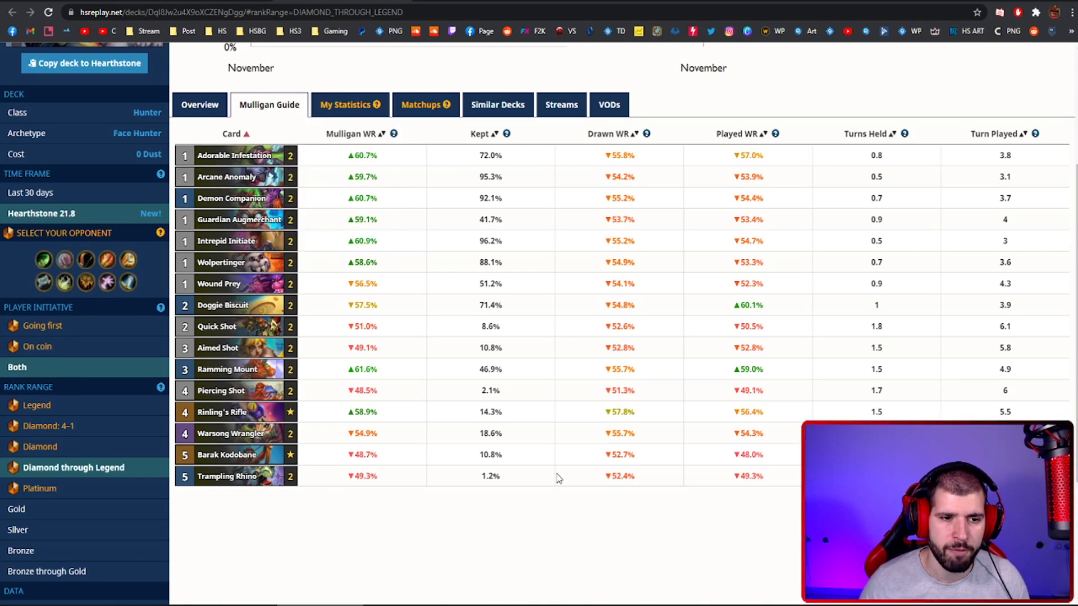
mouse_move(330, 230)
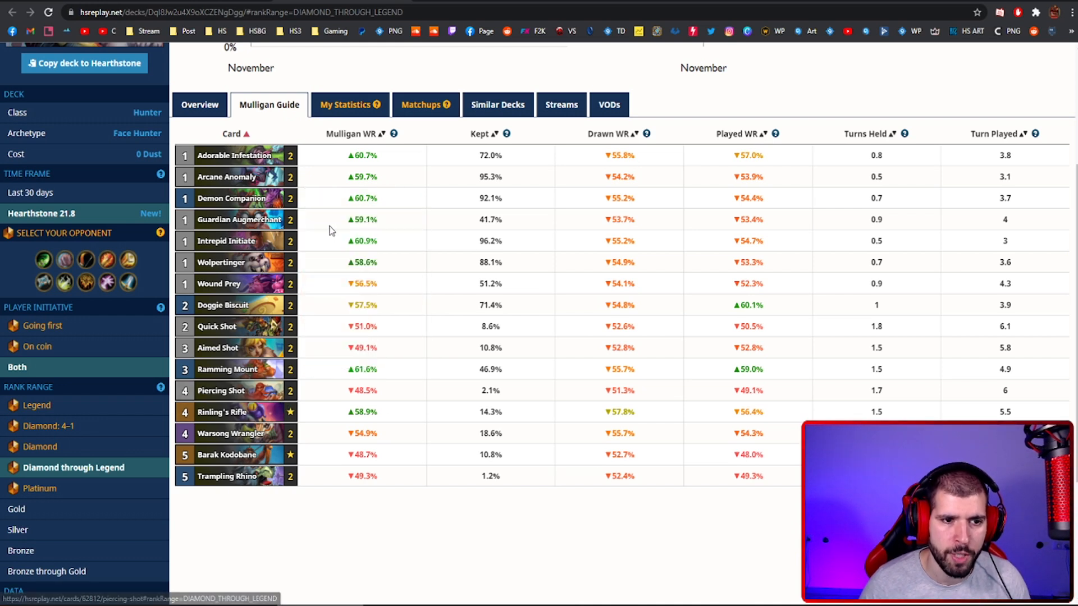
mouse_move(722, 525)
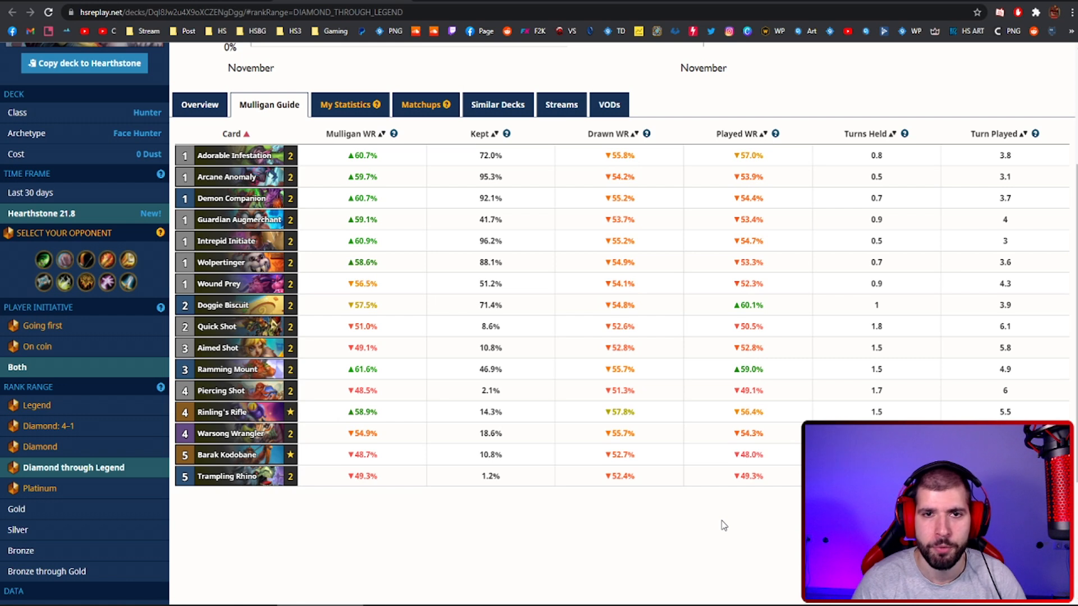
mouse_move(316, 490)
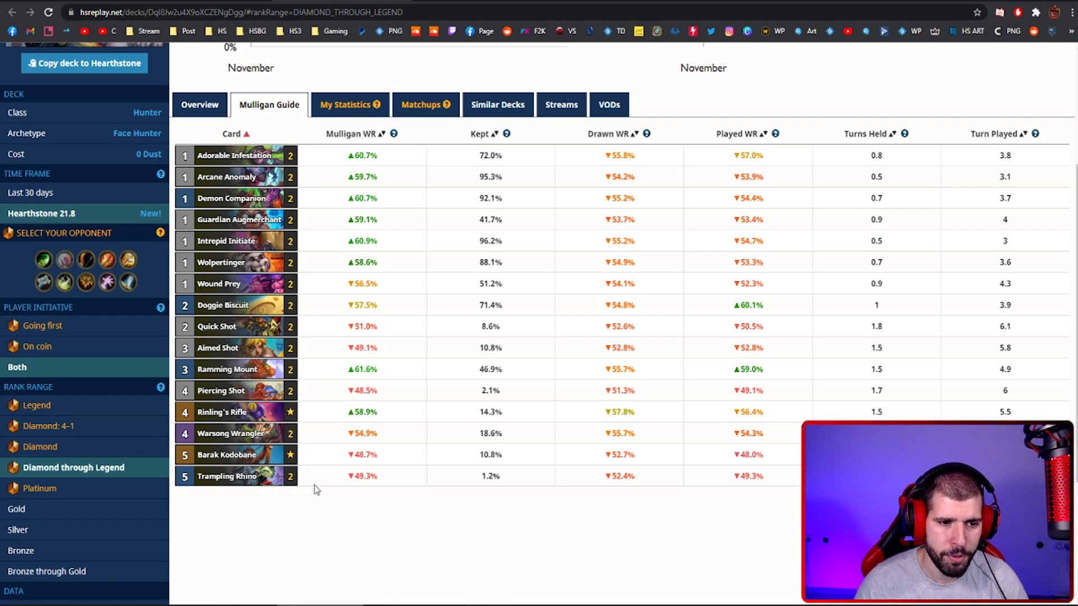
mouse_move(228, 369)
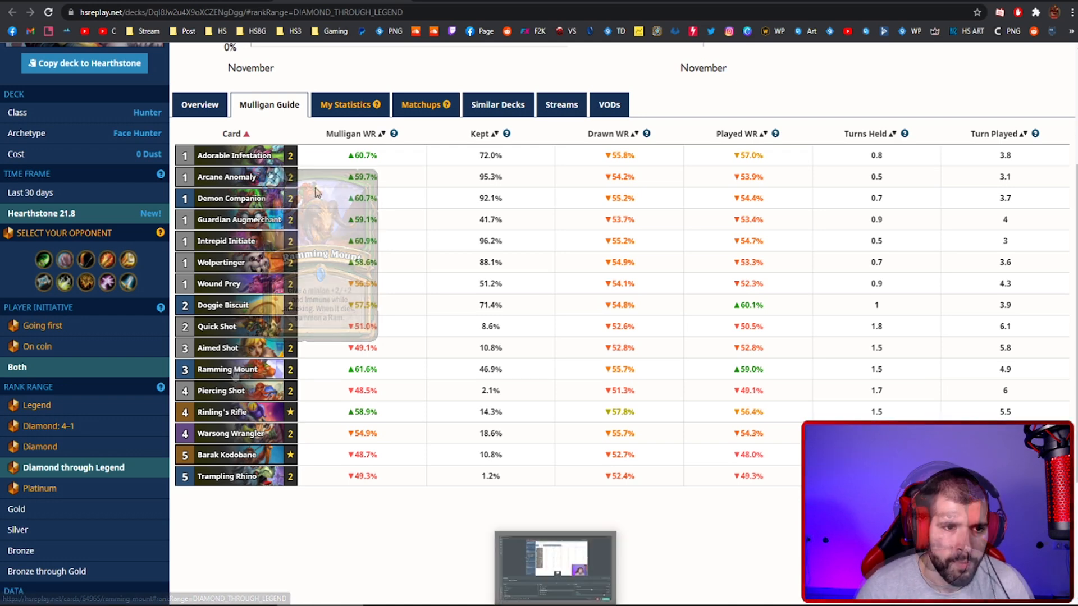
mouse_move(276, 176)
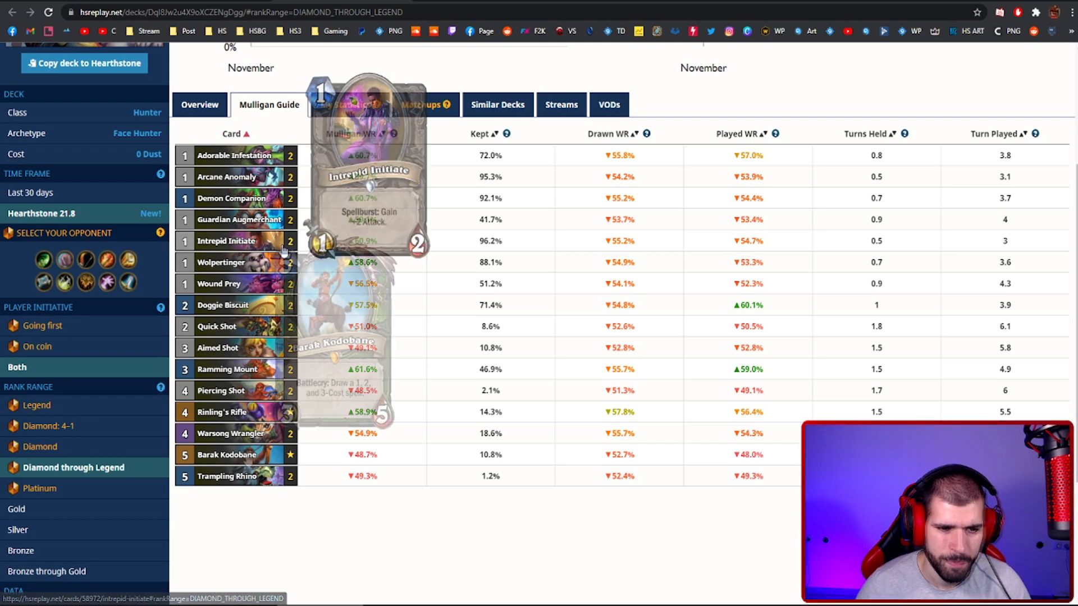
mouse_move(247, 454)
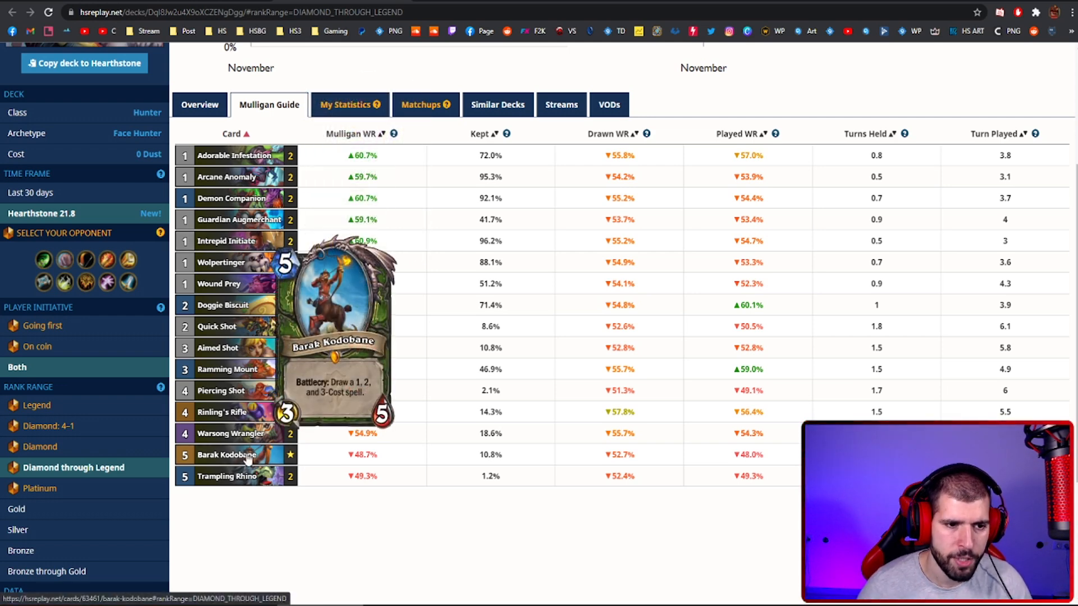
mouse_move(318, 349)
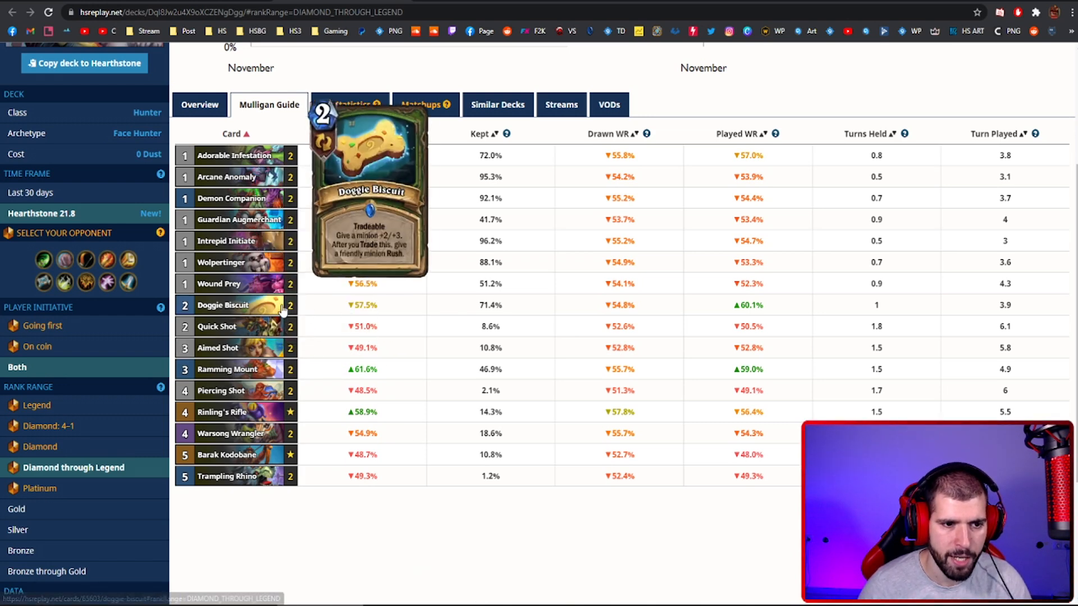
mouse_move(459, 512)
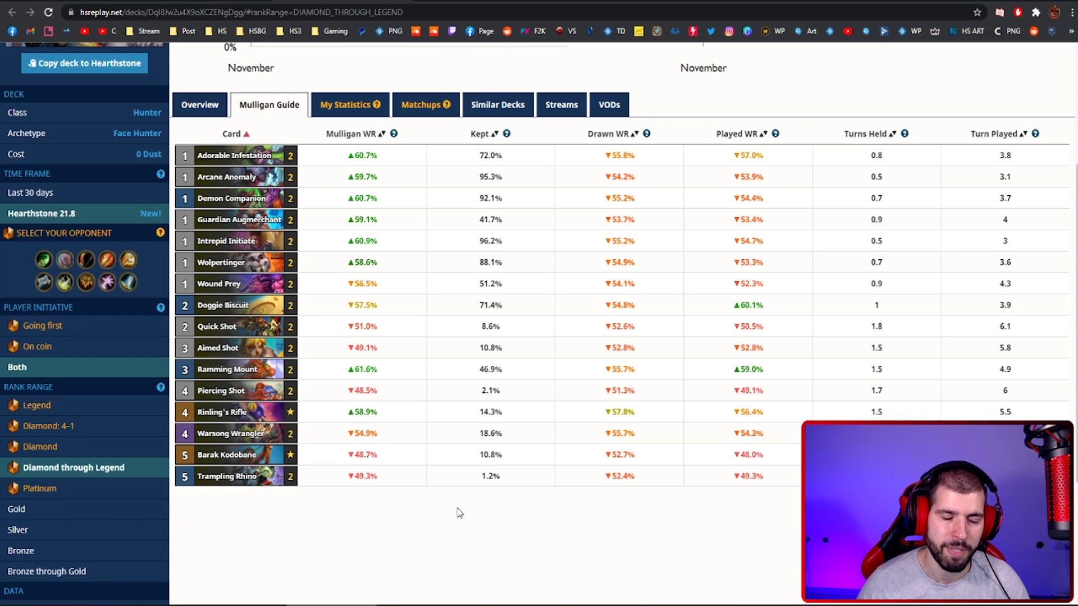
- Show the Face Hunter deck's matchup winrates including Demon Hunter, Druid and Hunter
left_click(425, 105)
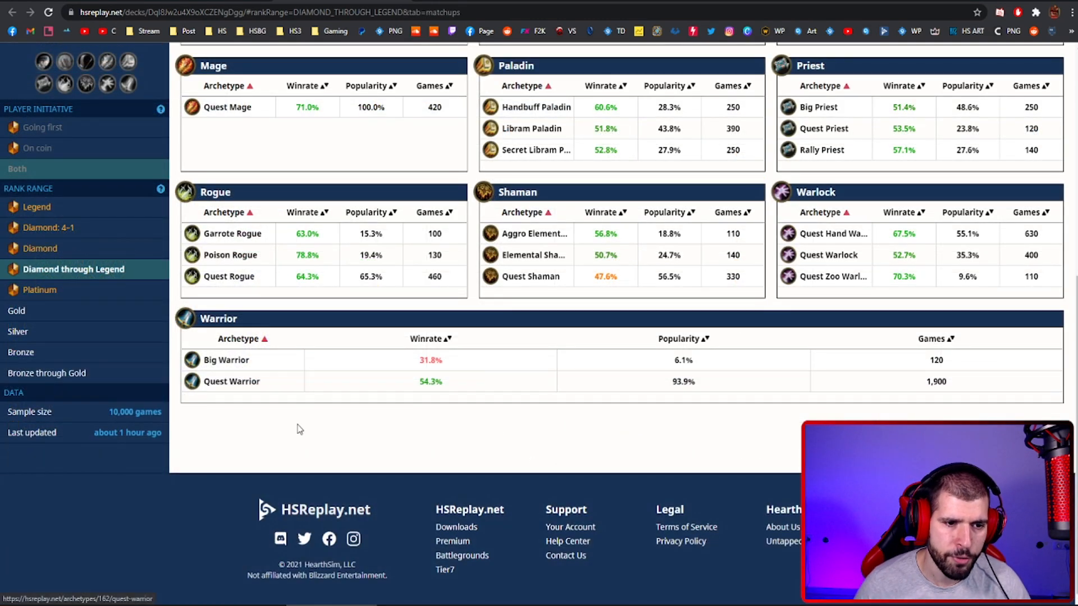
scroll("up", 3)
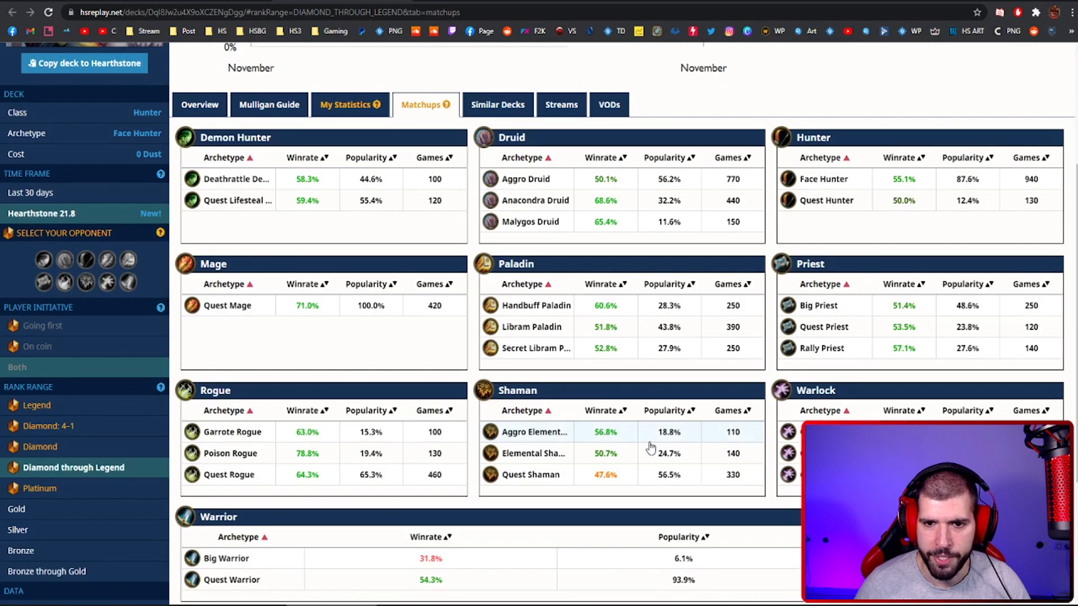
mouse_move(590, 393)
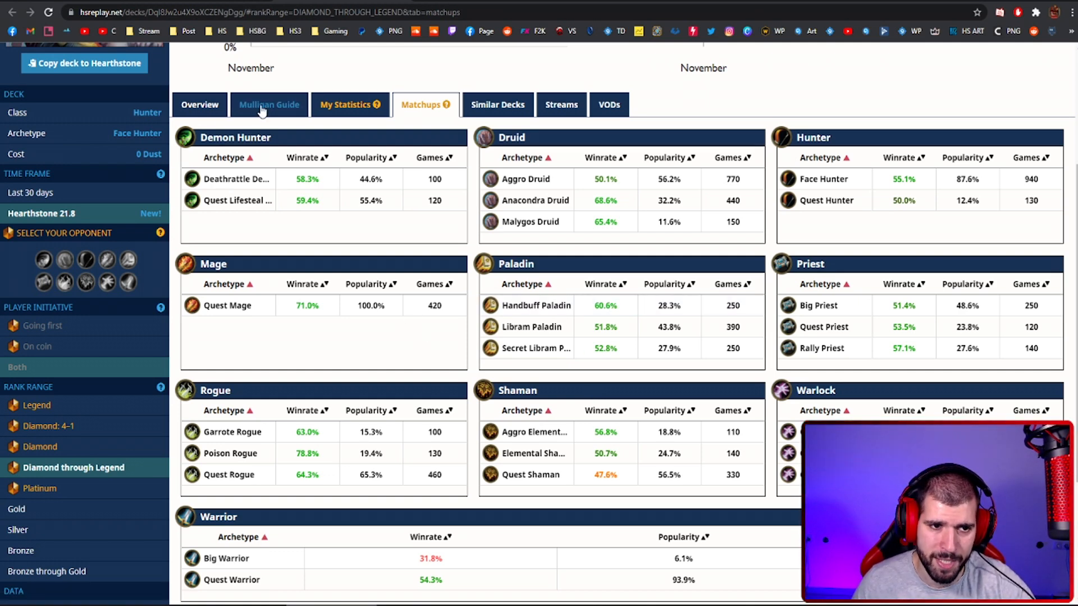
- Sort the Face Hunter going-first mulligan cards by Mulligan WR, Intrepid Initiate on top
left_click(269, 105)
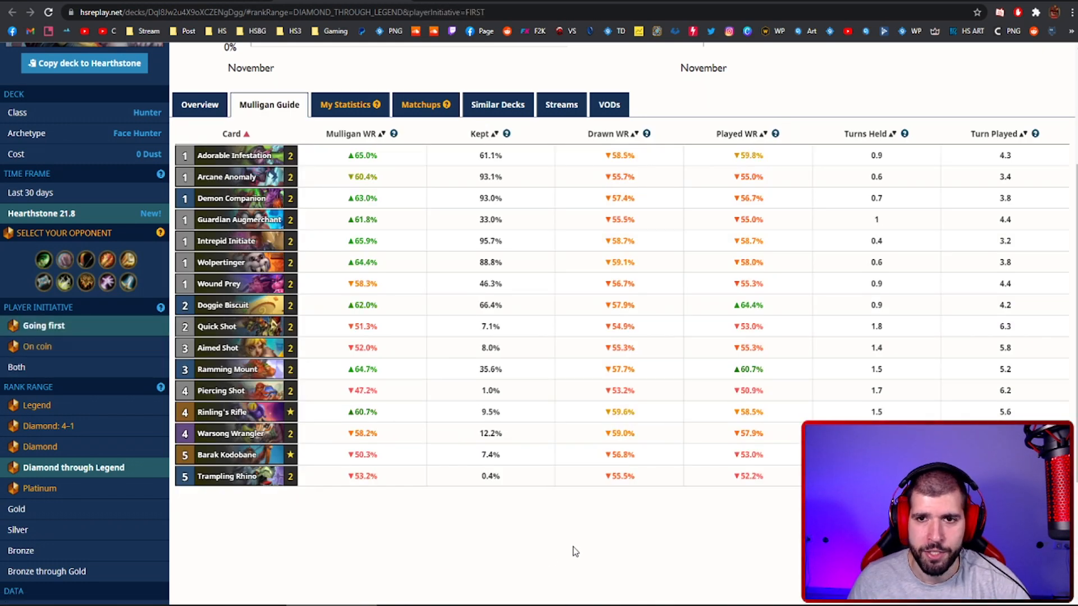
left_click(353, 134)
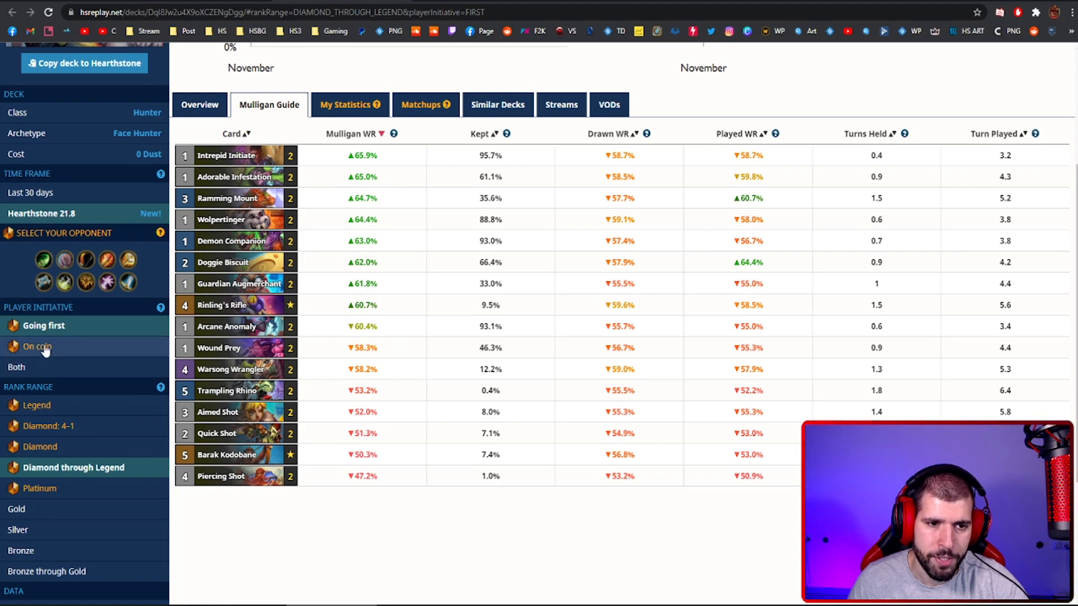
left_click(36, 348)
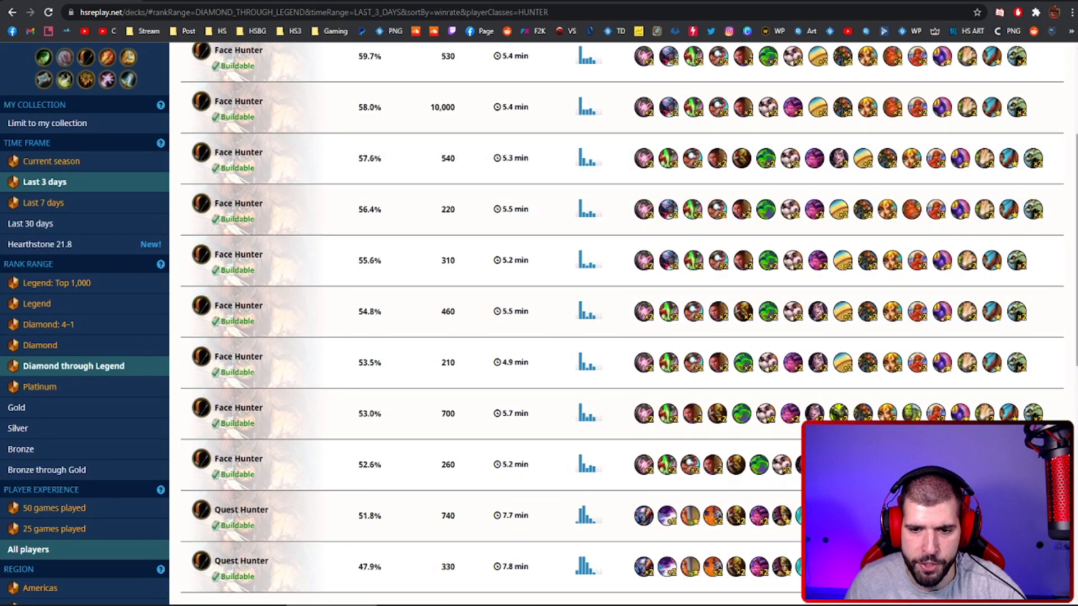
- Scroll the Hunter deck list past Face Hunter builds down to Quest Hunter
scroll("down", 3)
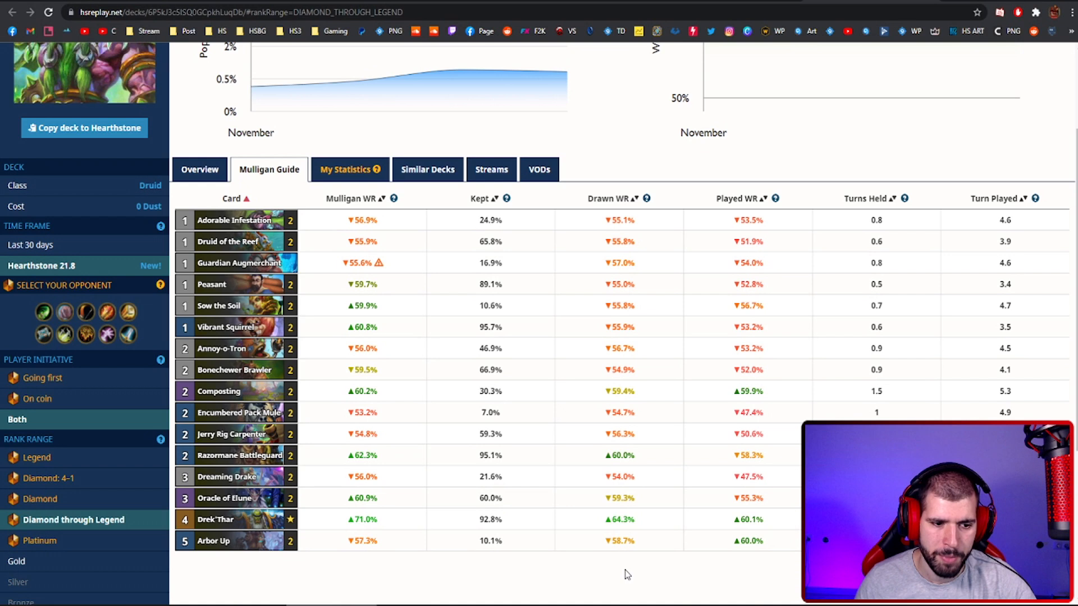
mouse_move(700, 544)
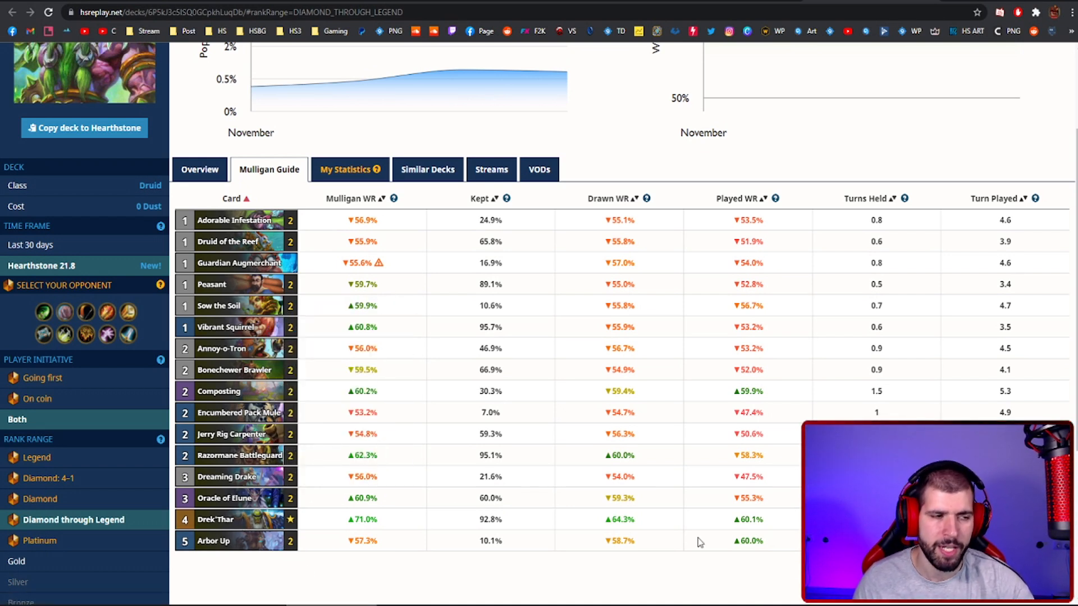
- Review the zero-dust Druid mulligan guide's full card list through Arbor Up
scroll("down", 3)
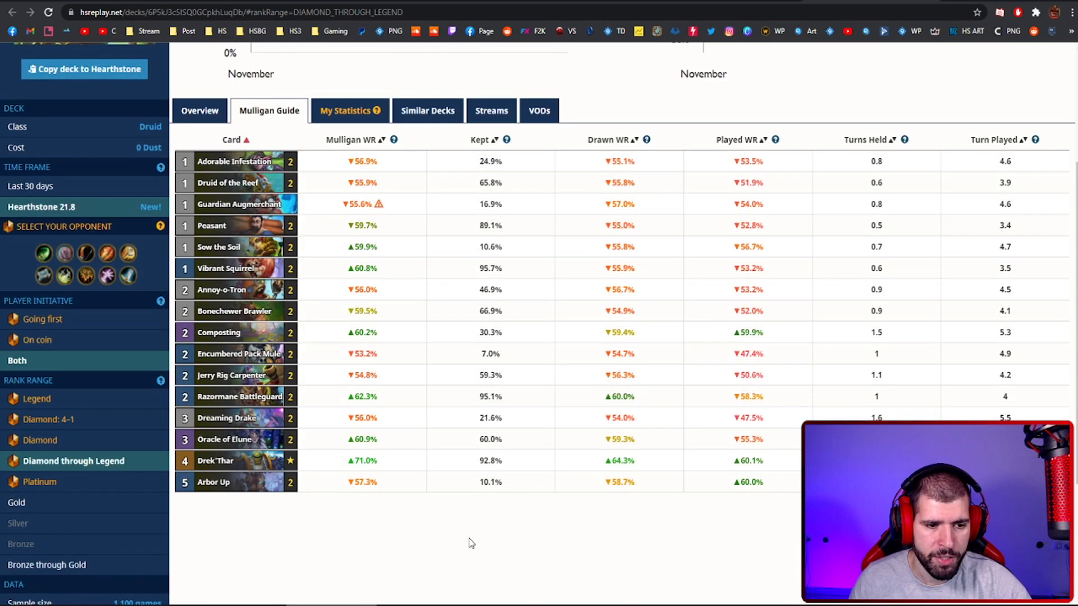
mouse_move(279, 528)
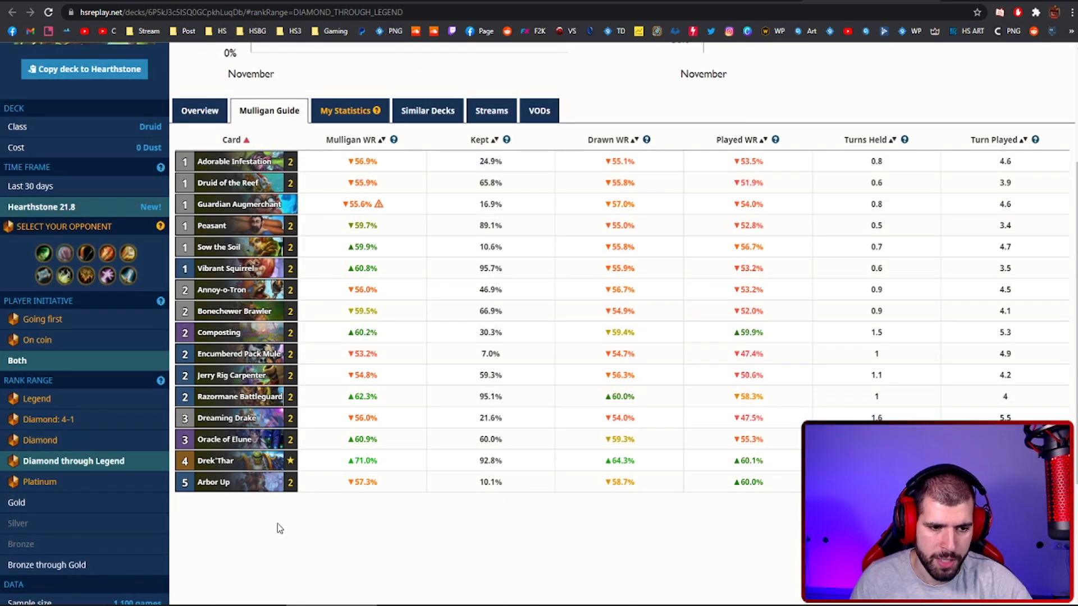
mouse_move(307, 369)
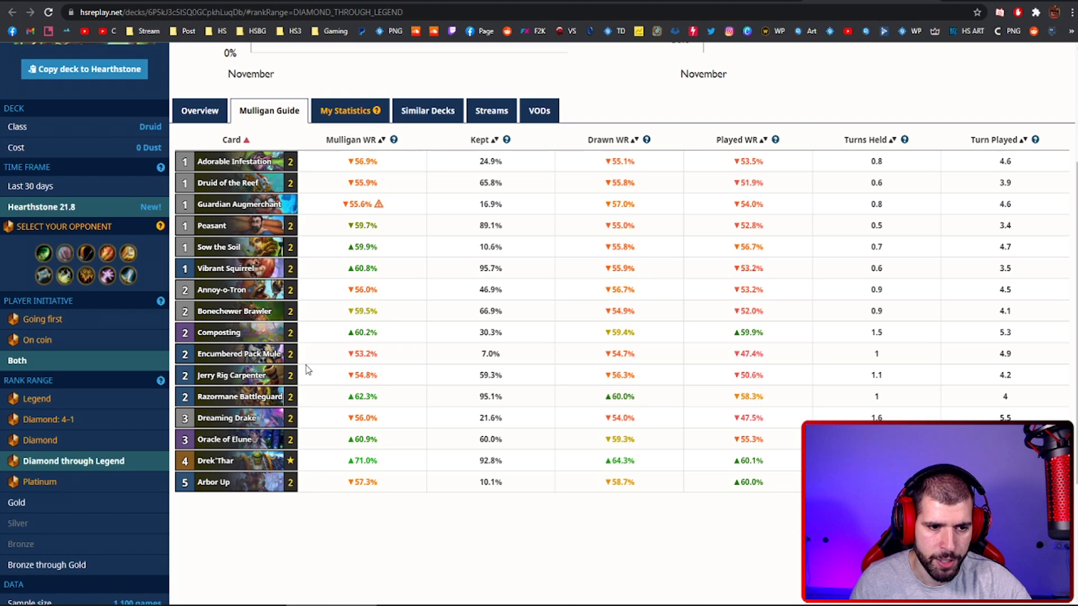
mouse_move(219, 247)
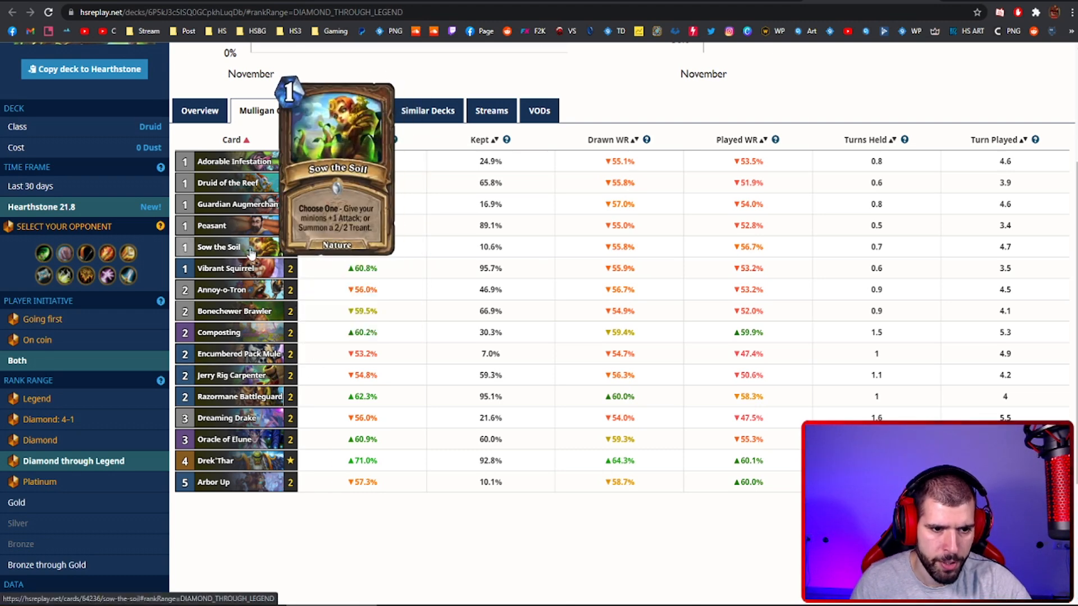
mouse_move(227, 418)
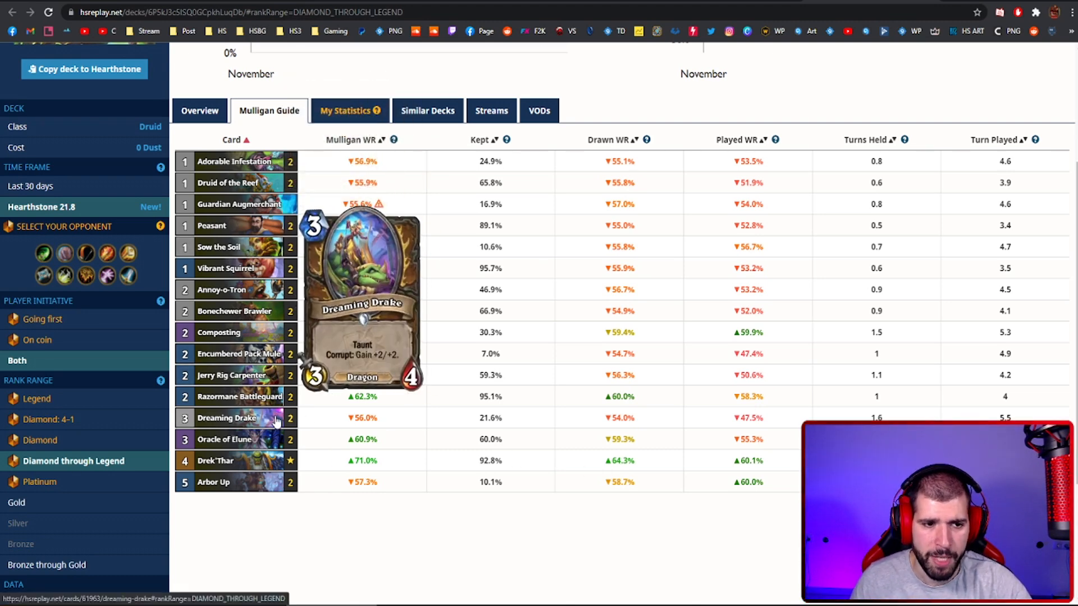
mouse_move(610, 571)
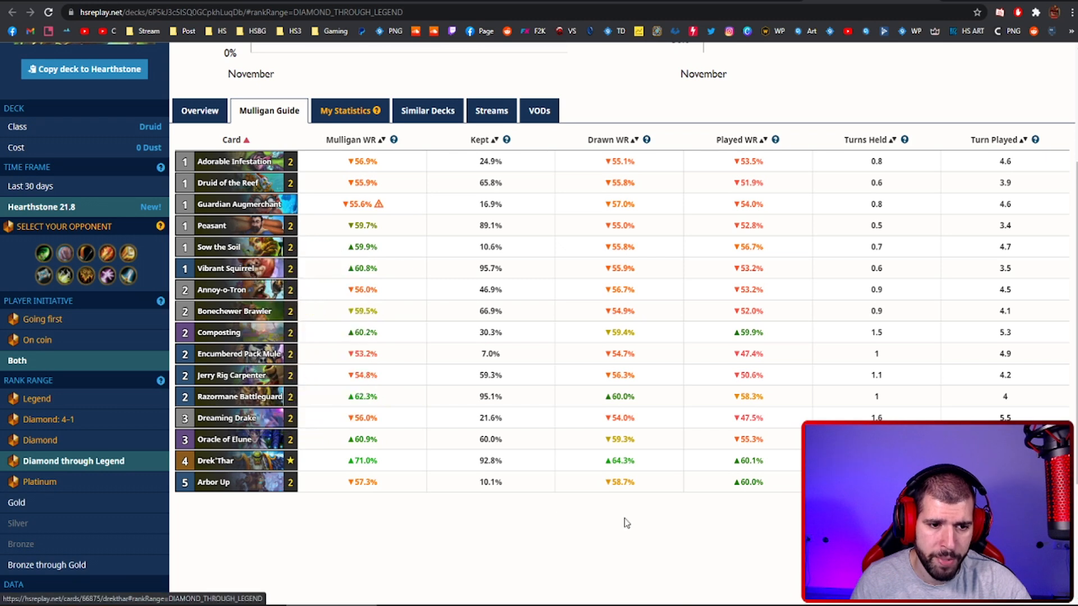
mouse_move(583, 519)
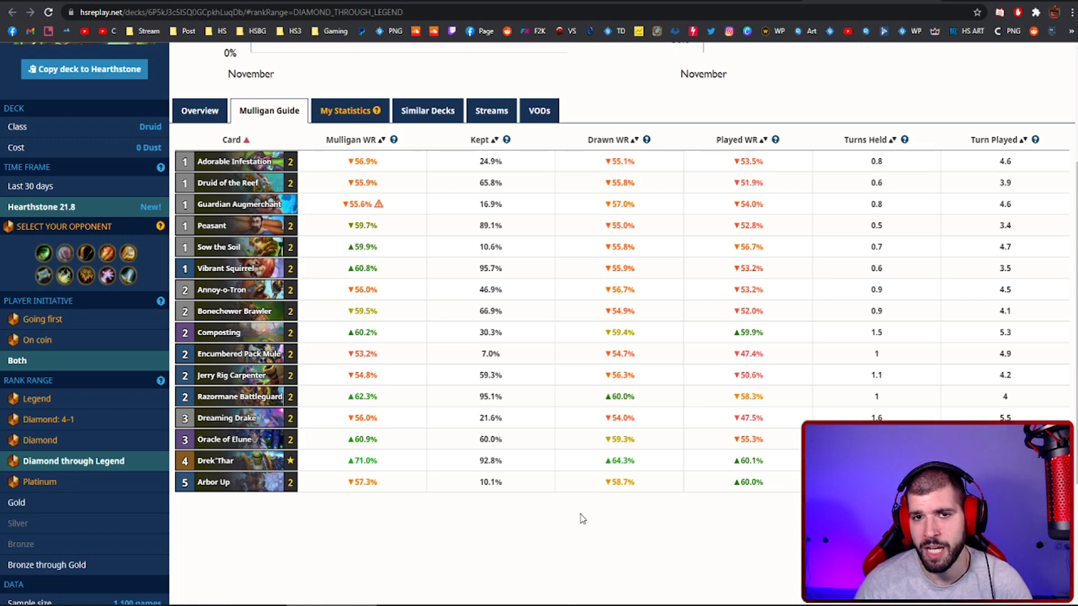
- Check Aggro Druid matchups, then its going-first mulligan cards sorted with Drek'Thar on top
left_click(421, 104)
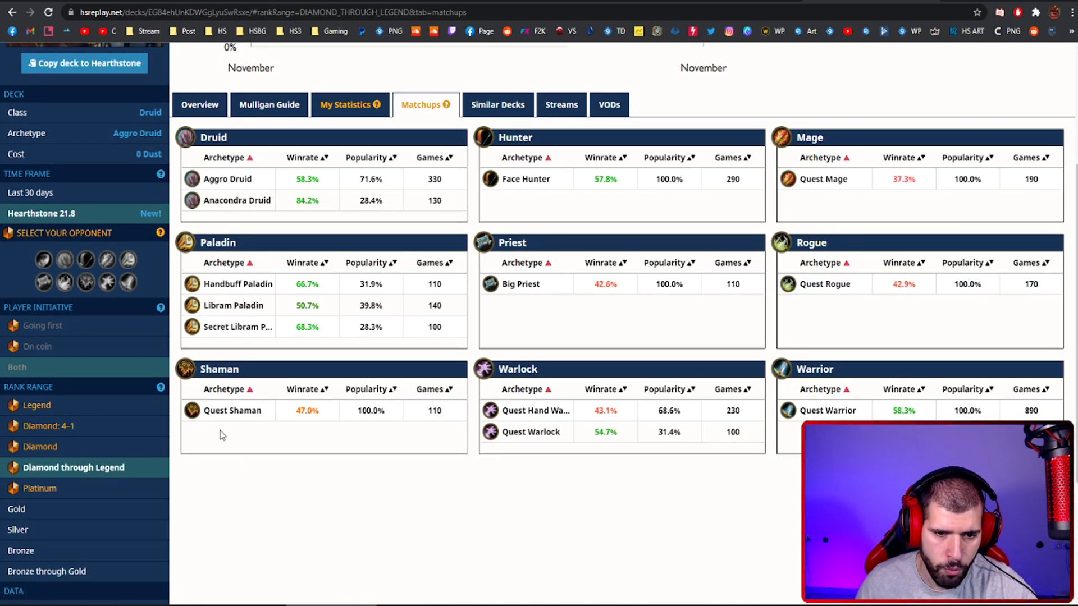
mouse_move(765, 593)
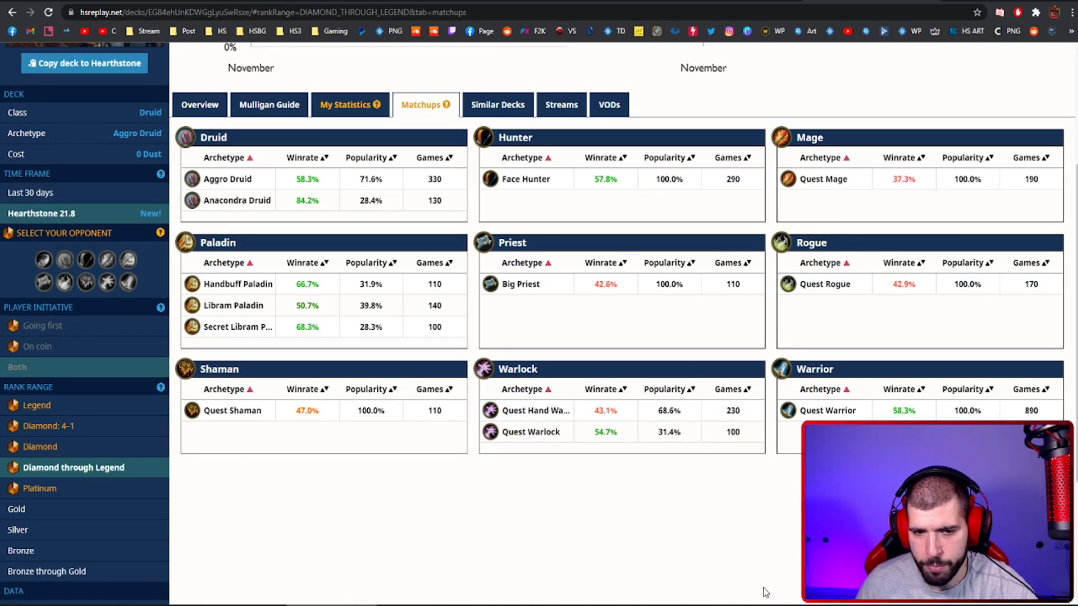
mouse_move(742, 459)
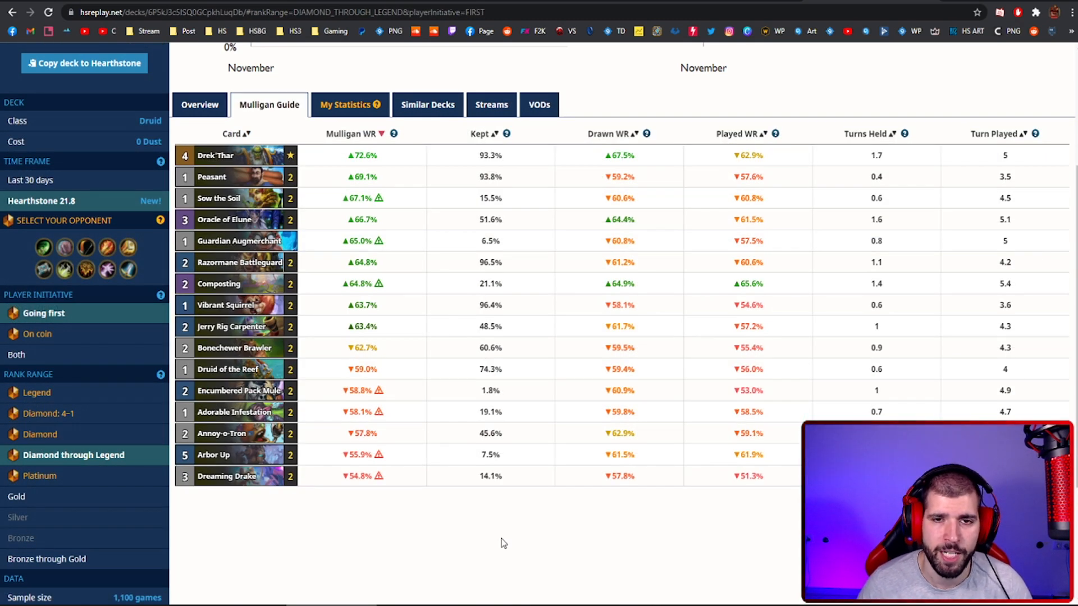
mouse_move(529, 533)
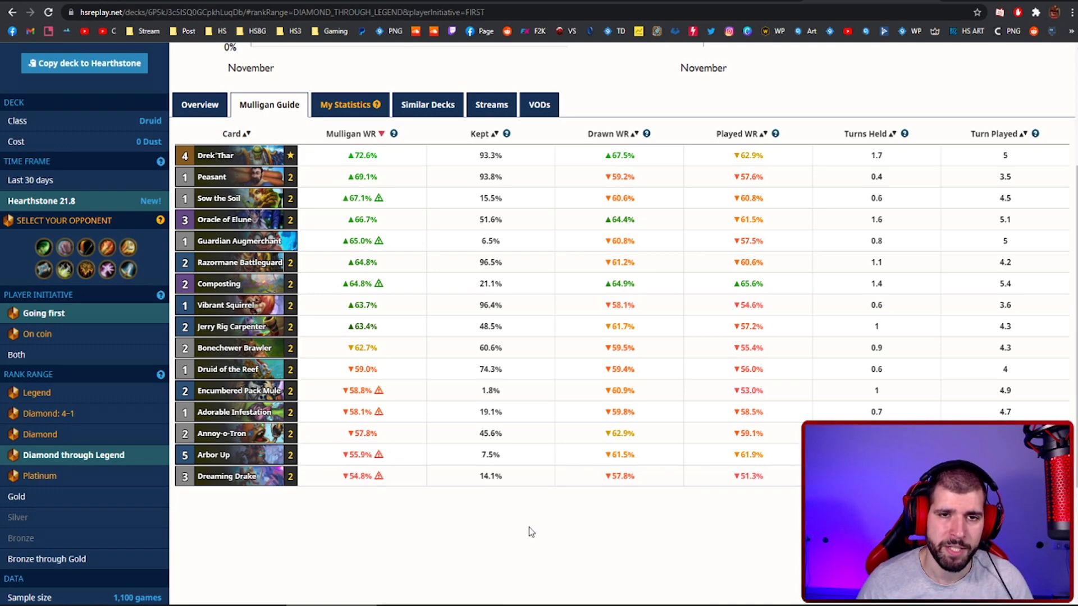
mouse_move(212, 176)
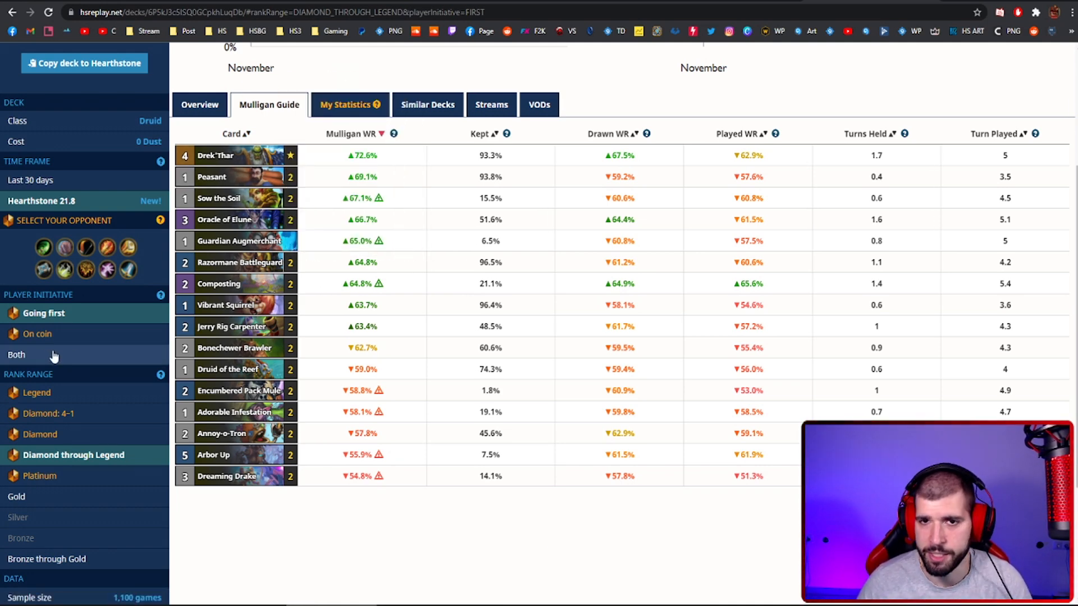
left_click(37, 335)
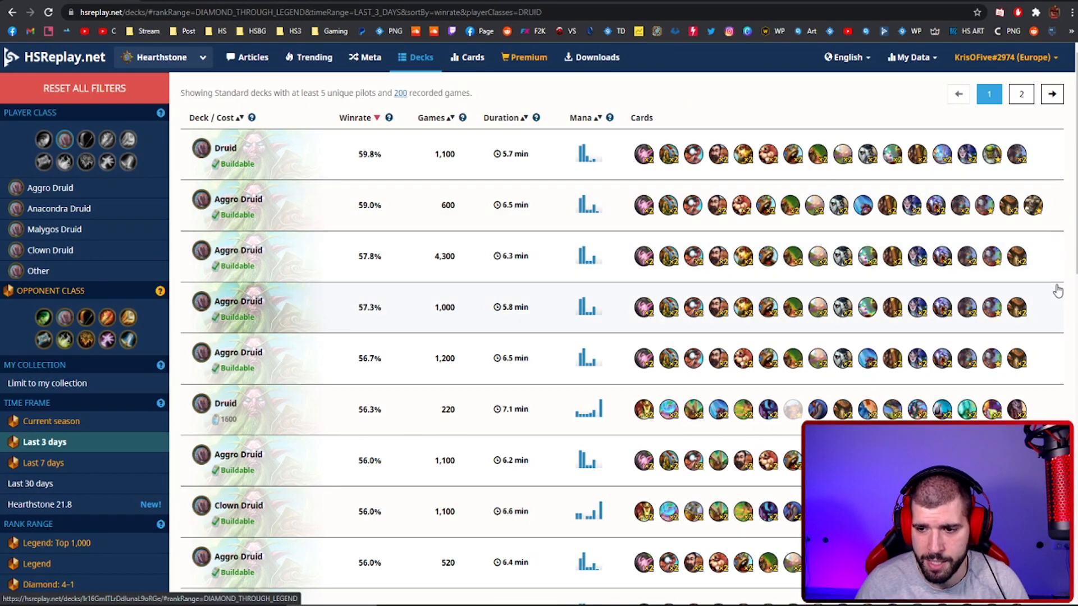
- Move to page 2 of the Druid decks led by Anacondra Druid and open a deck
scroll("down", 3)
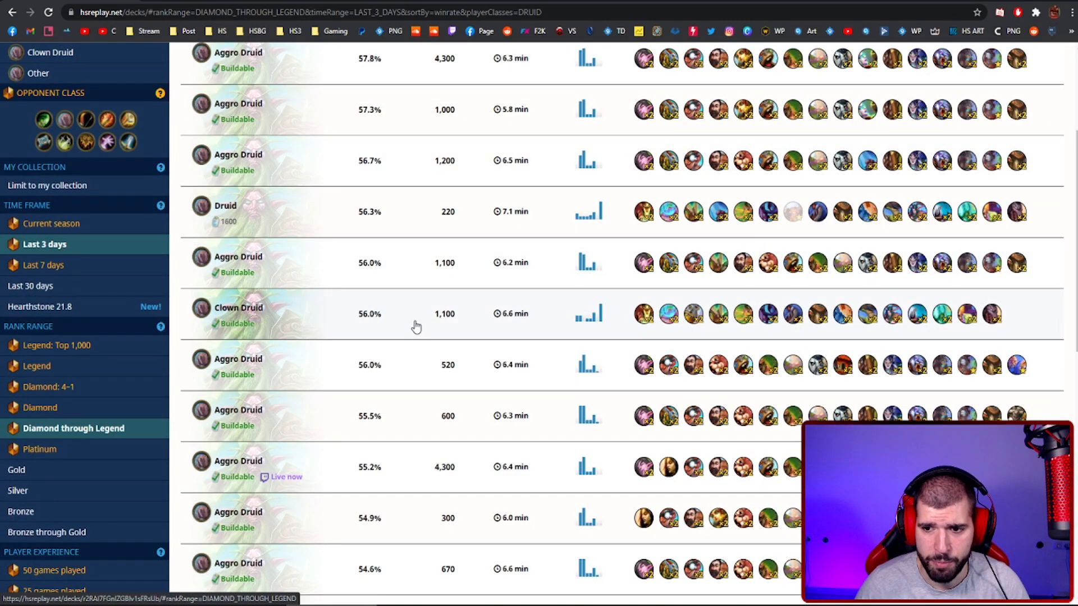
scroll("down", 3)
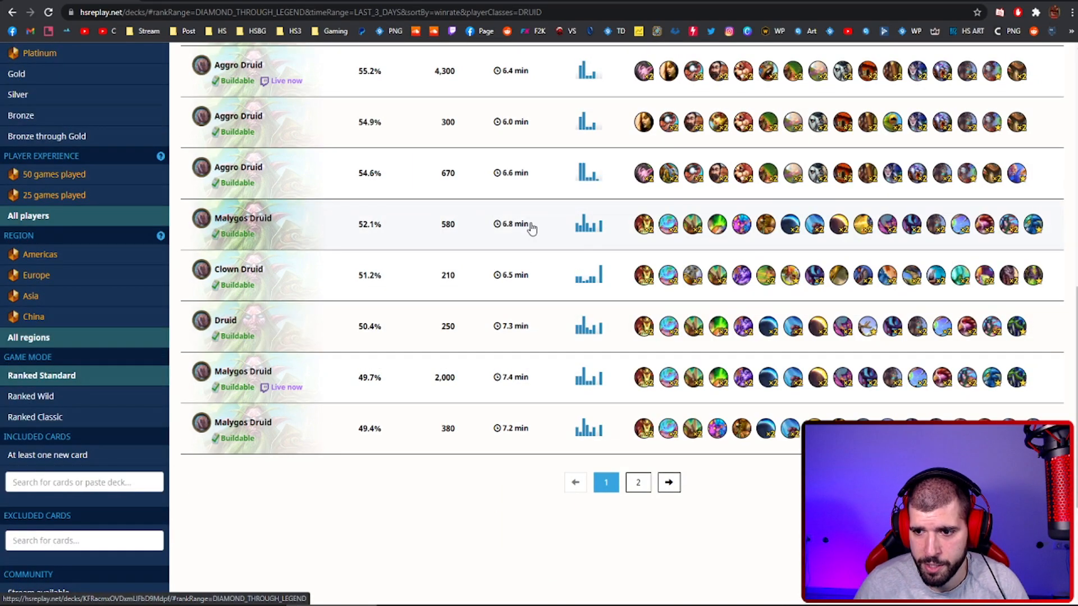
left_click(667, 482)
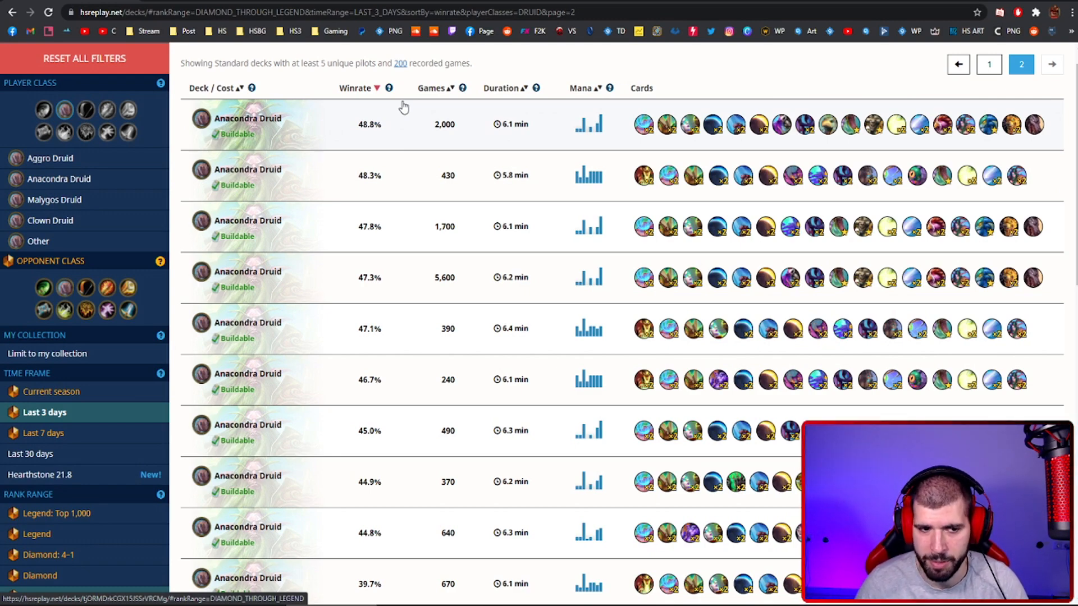
left_click(247, 124)
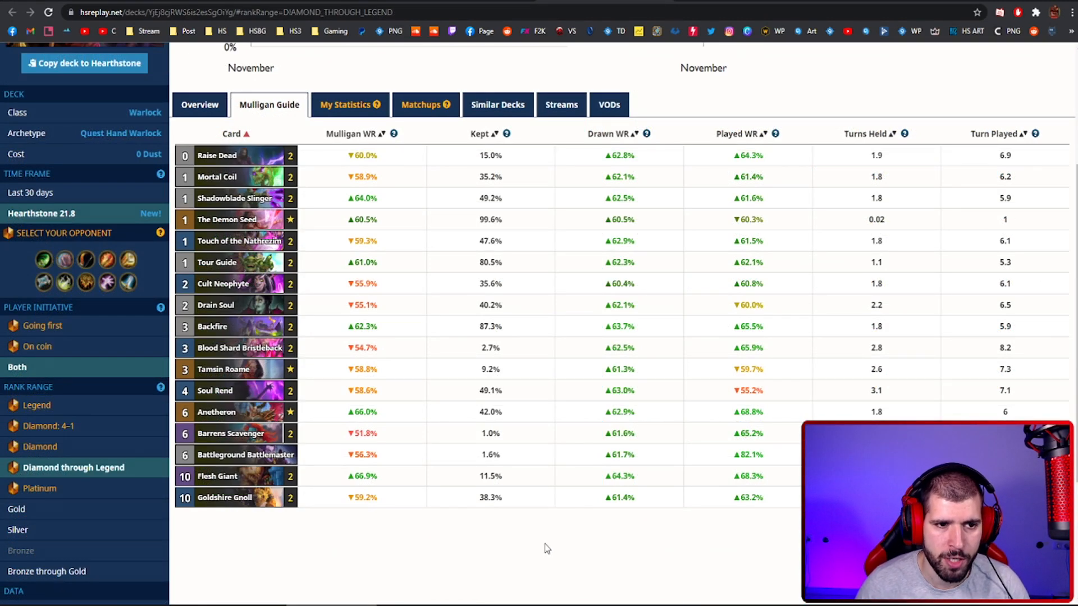
mouse_move(451, 194)
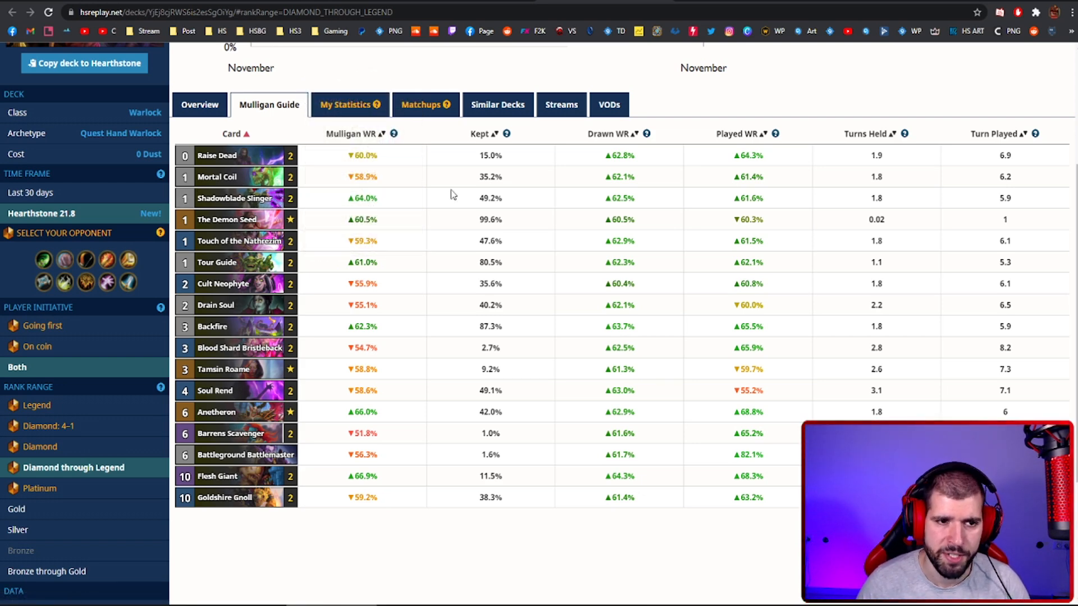
mouse_move(331, 194)
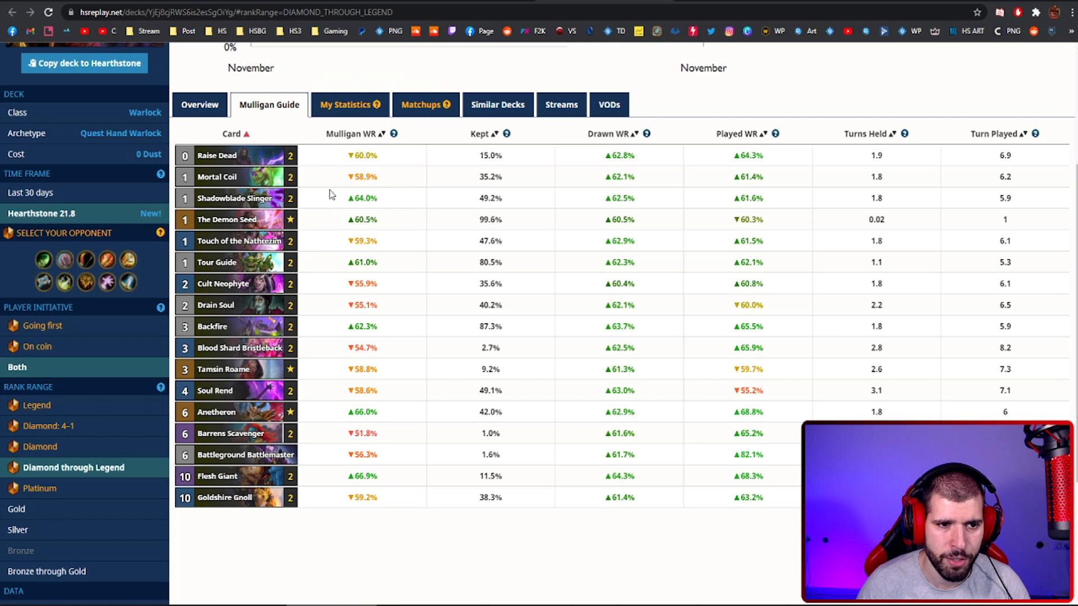
mouse_move(369, 388)
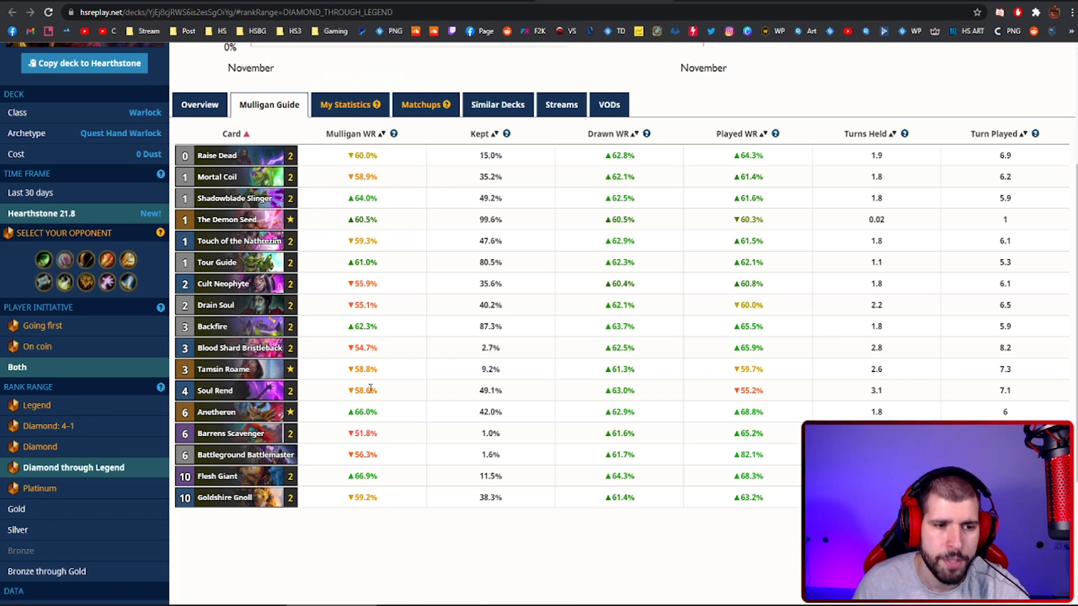
mouse_move(535, 575)
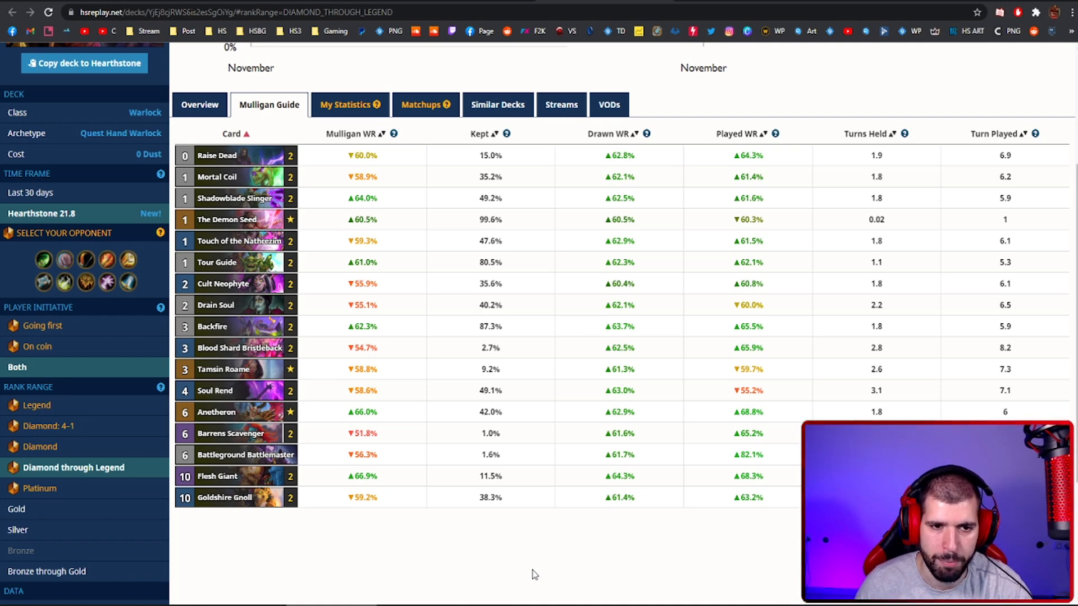
mouse_move(620, 524)
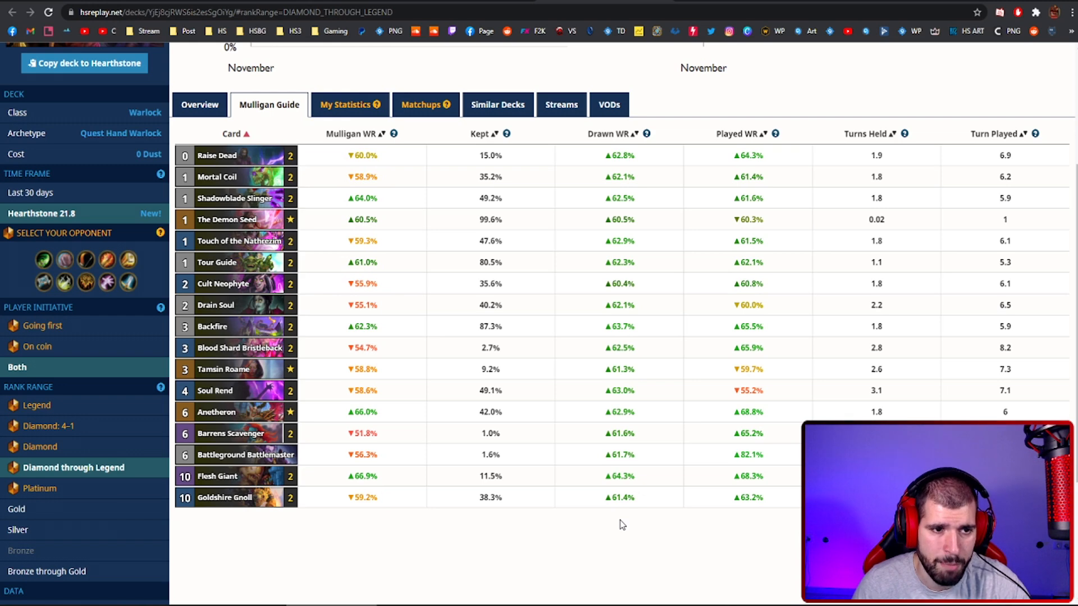
- Review the Quest Hand Warlock matchups and going-first mulligan cards, Backfire on top
left_click(421, 105)
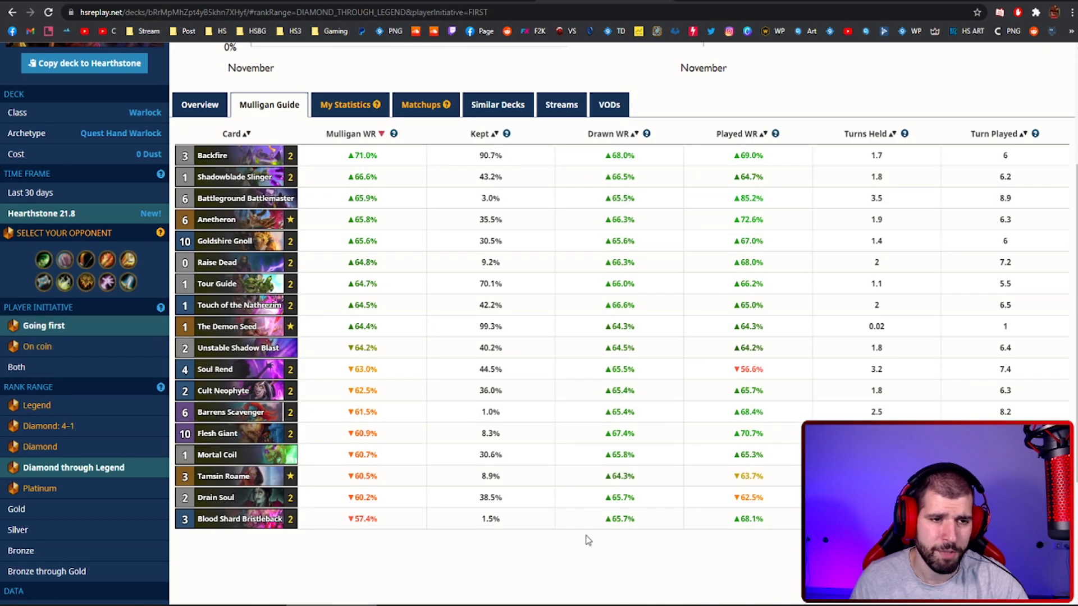
mouse_move(461, 576)
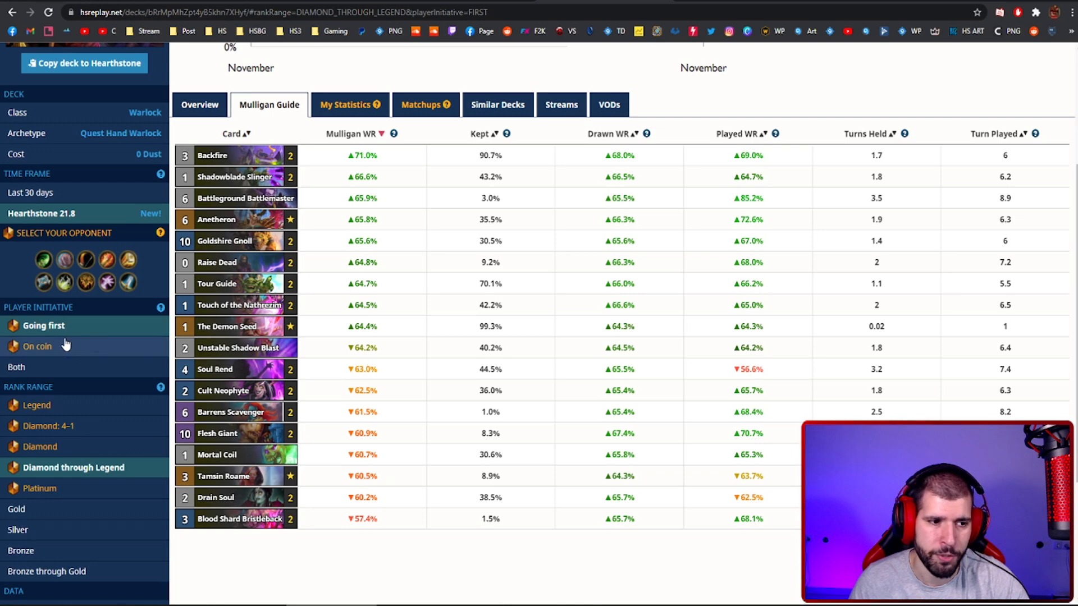
left_click(38, 346)
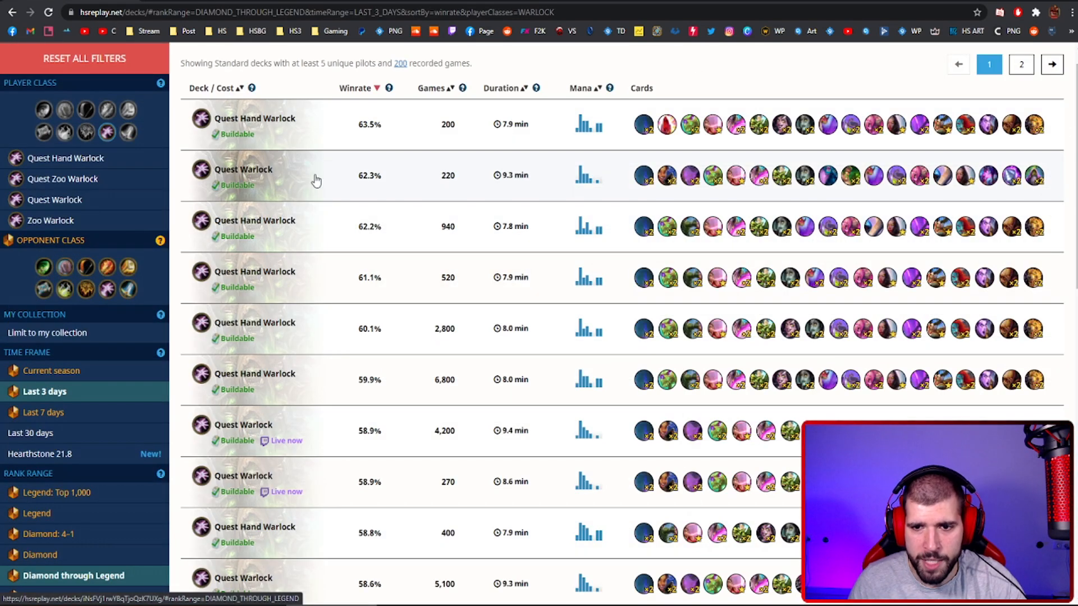
mouse_move(965, 177)
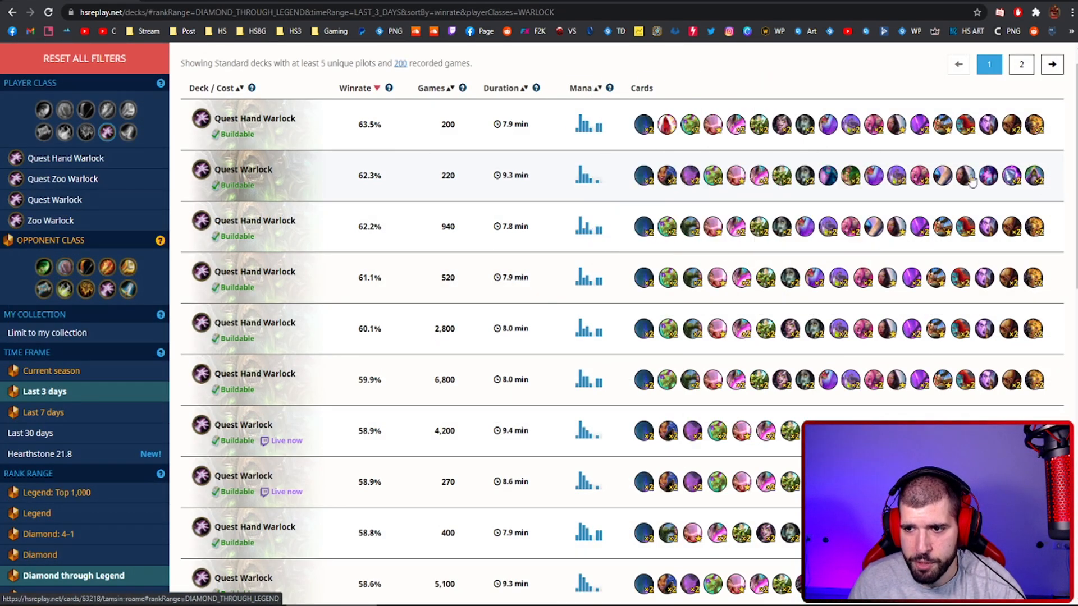
mouse_move(1062, 179)
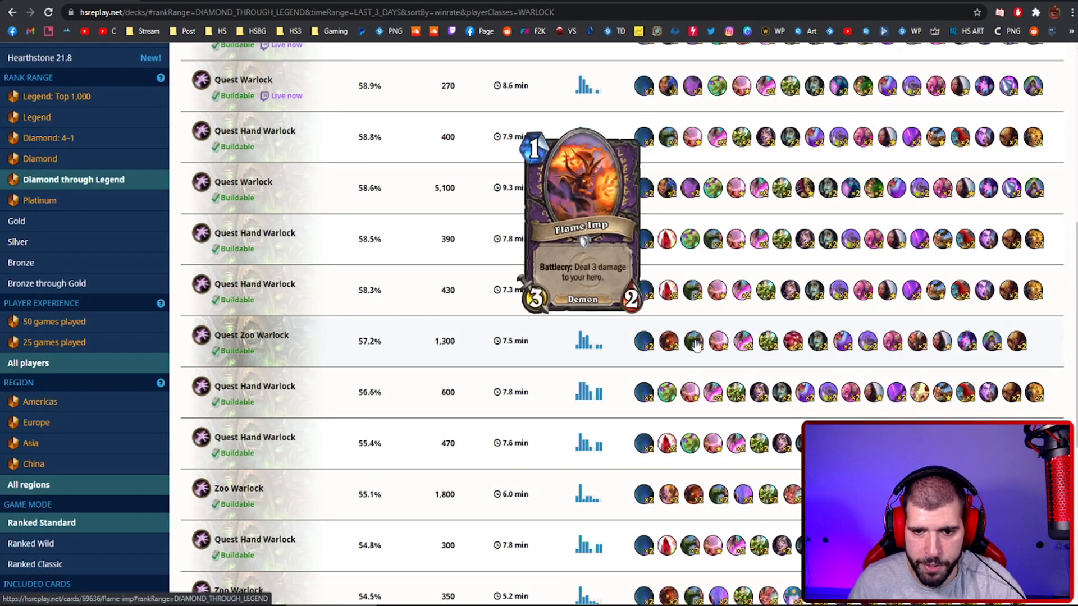
- Finish scrolling the Warlock deck list and return to the Libram Paladin deck page
scroll("down", 3)
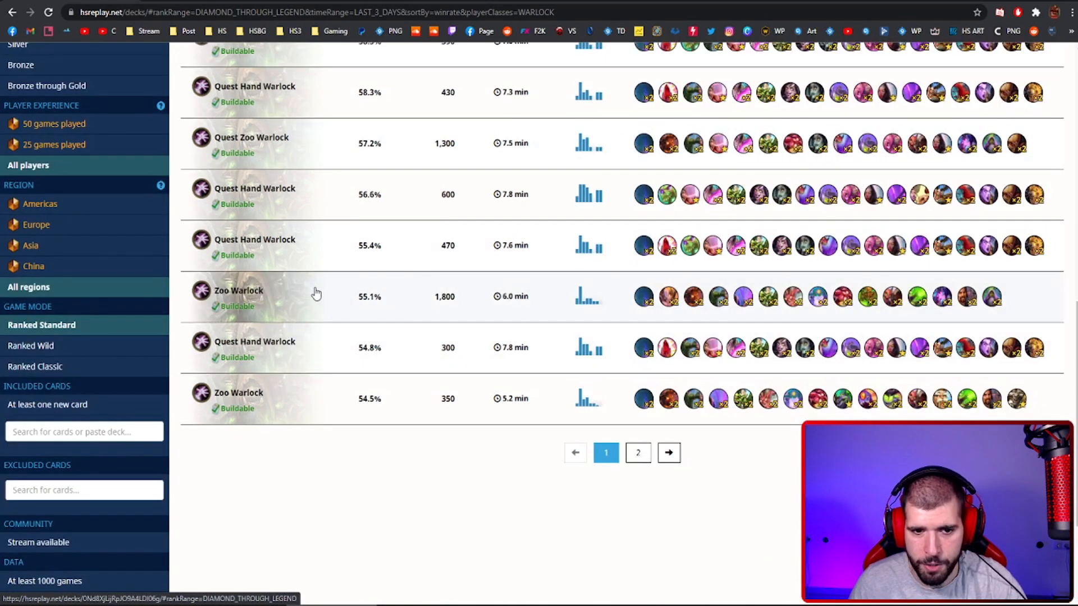
left_click(637, 452)
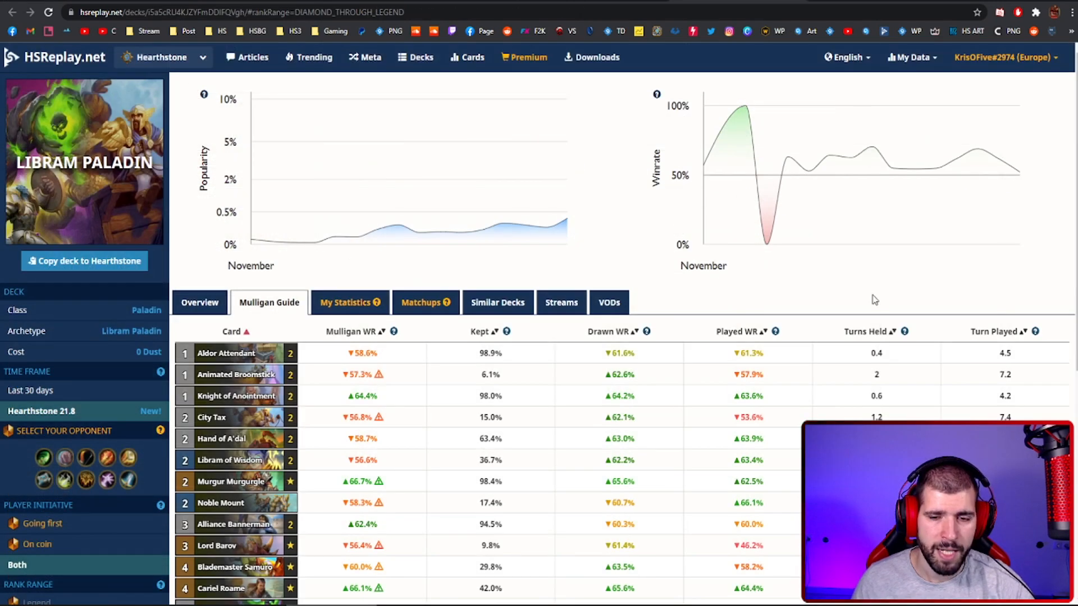
mouse_move(803, 290)
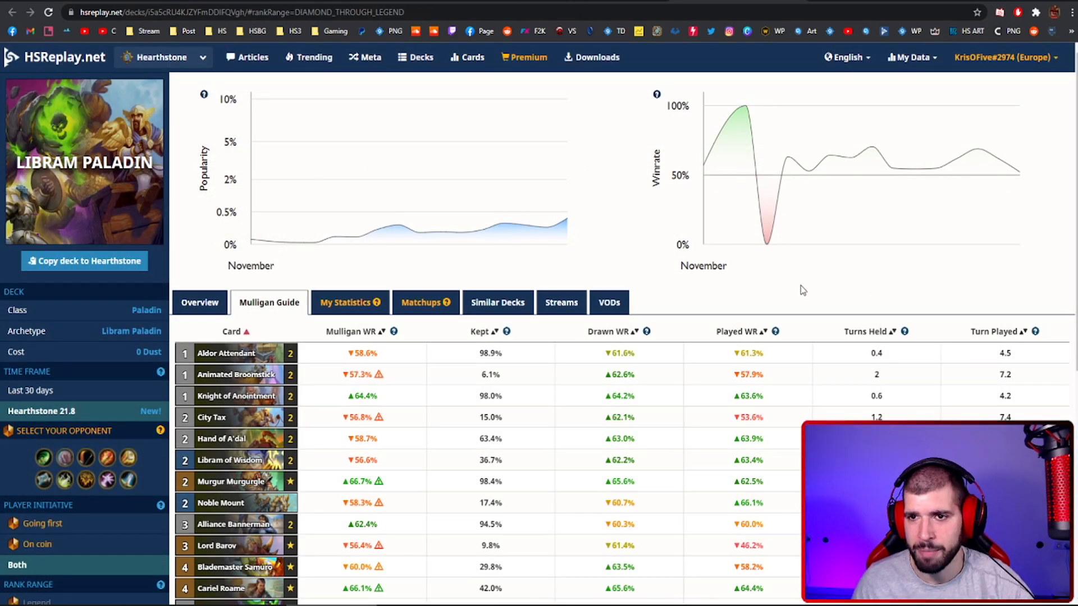
- Look through the Libram Paladin mulligan table, then view its matchup winrates by opponent archetype
scroll("down", 3)
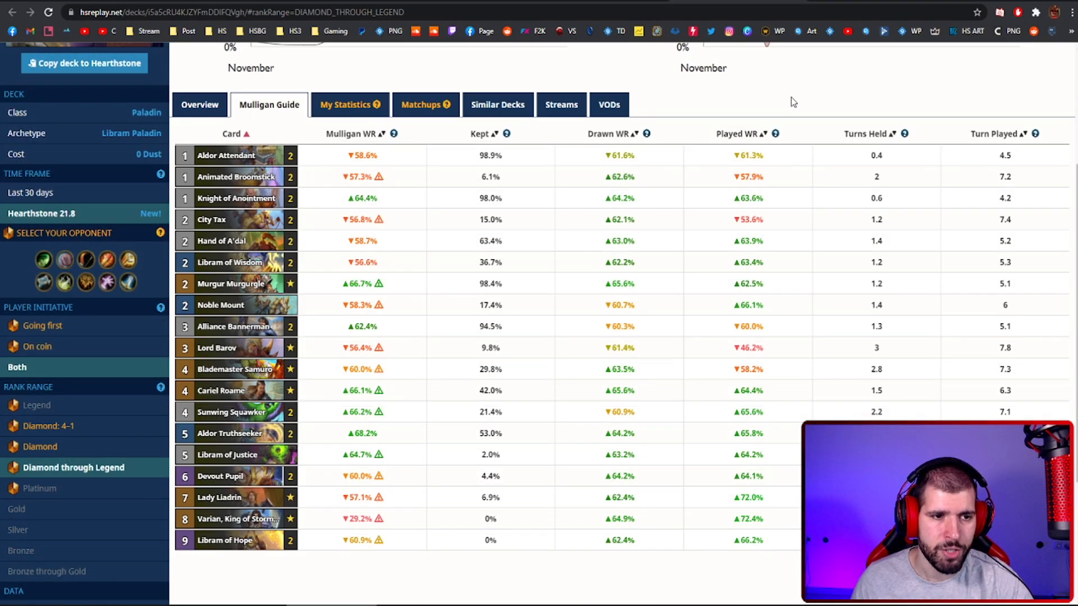
mouse_move(663, 71)
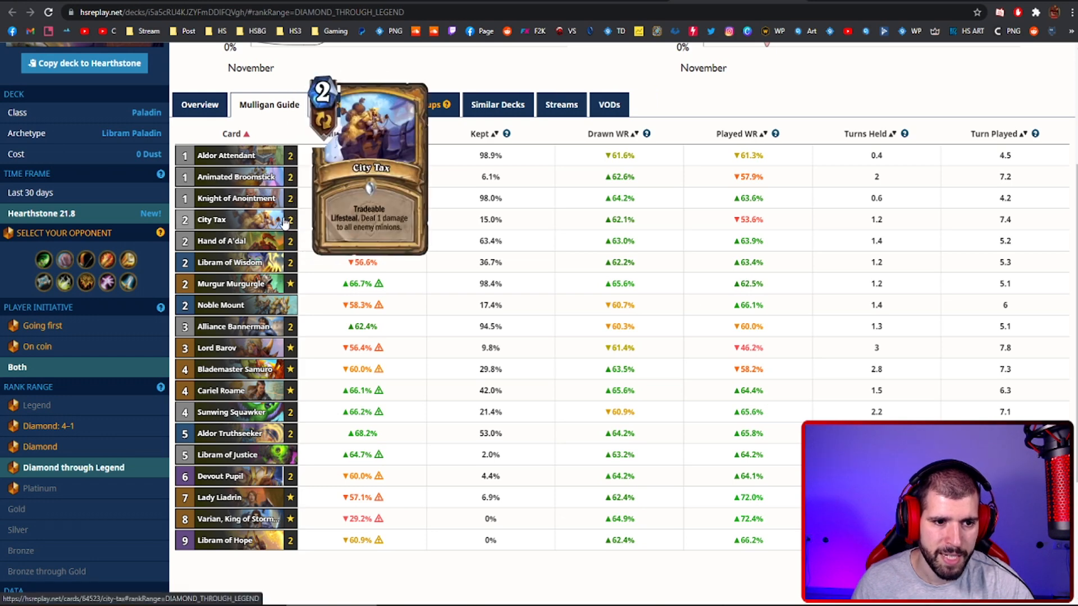
mouse_move(283, 461)
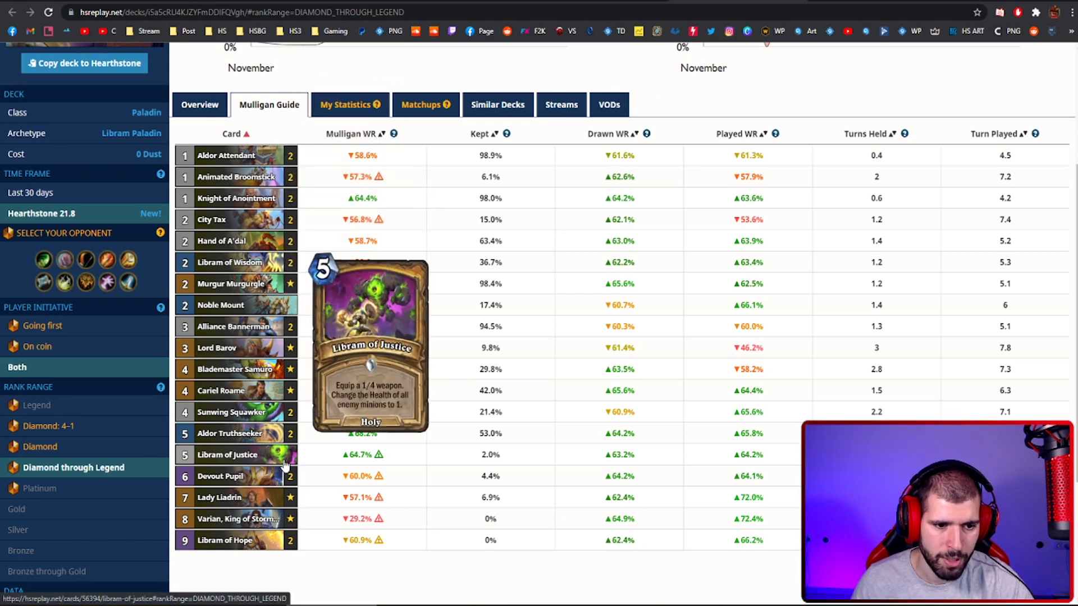
mouse_move(232, 412)
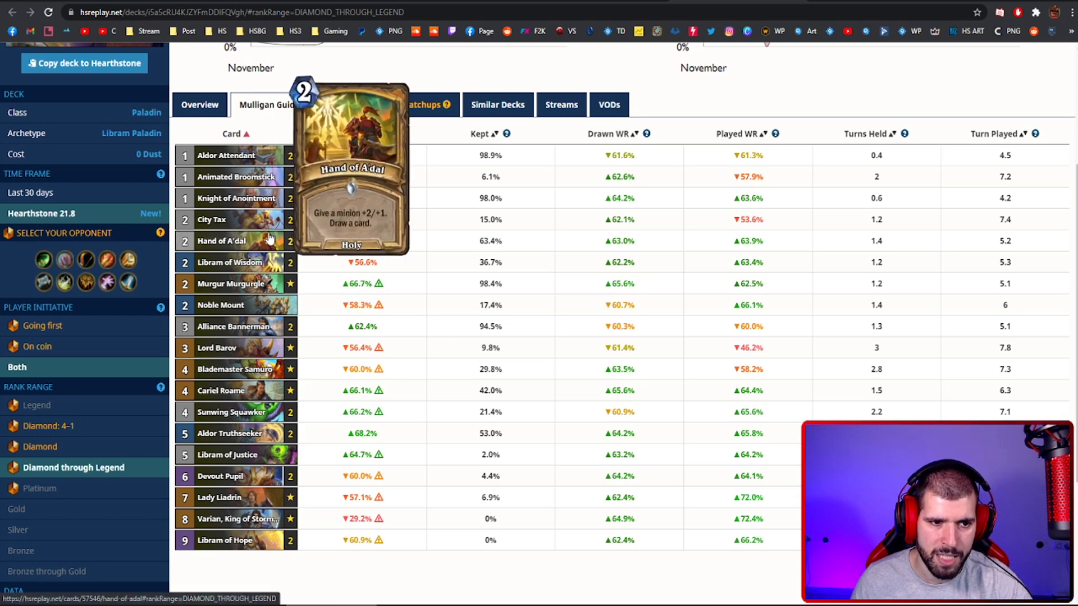
mouse_move(252, 412)
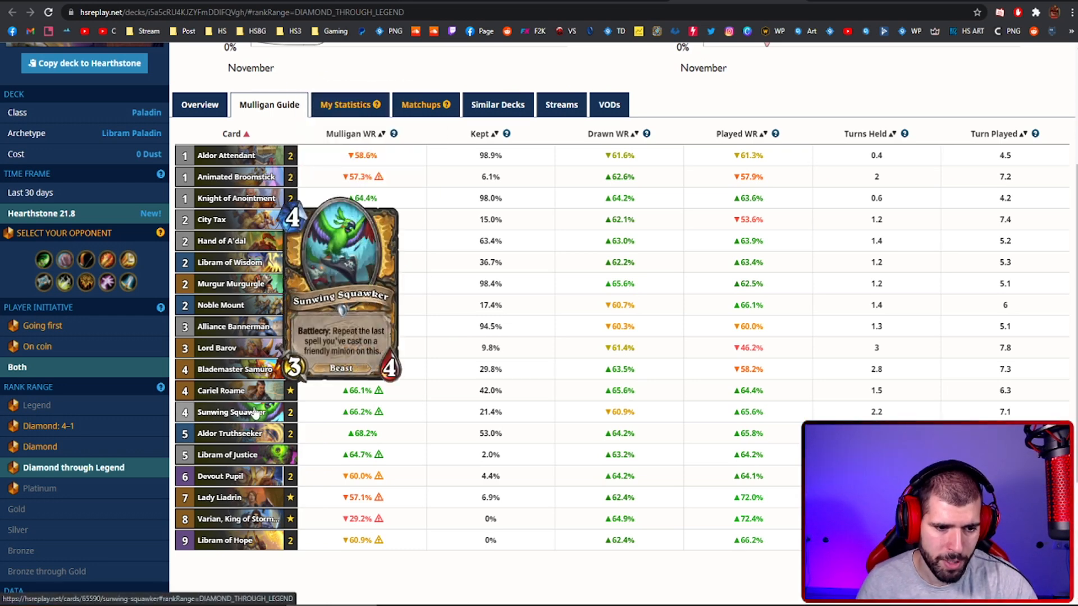
mouse_move(221, 304)
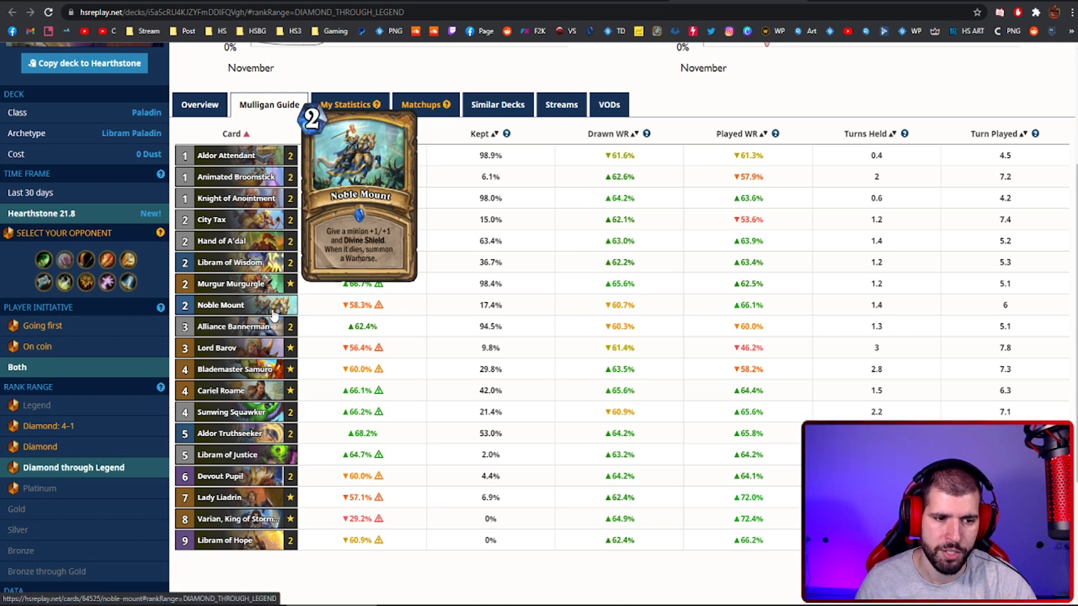
mouse_move(230, 412)
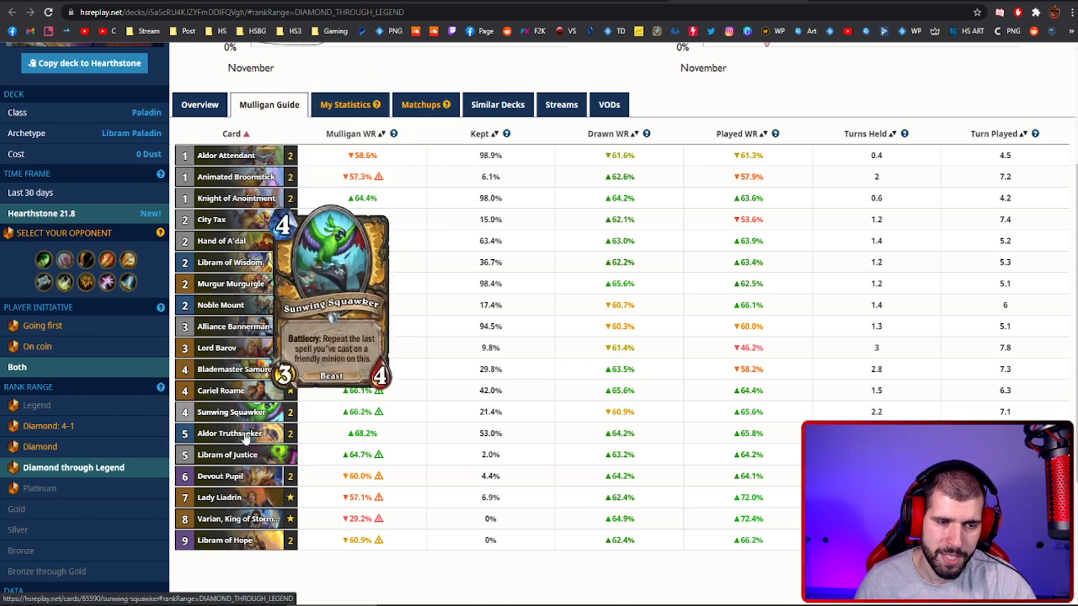
left_click(425, 104)
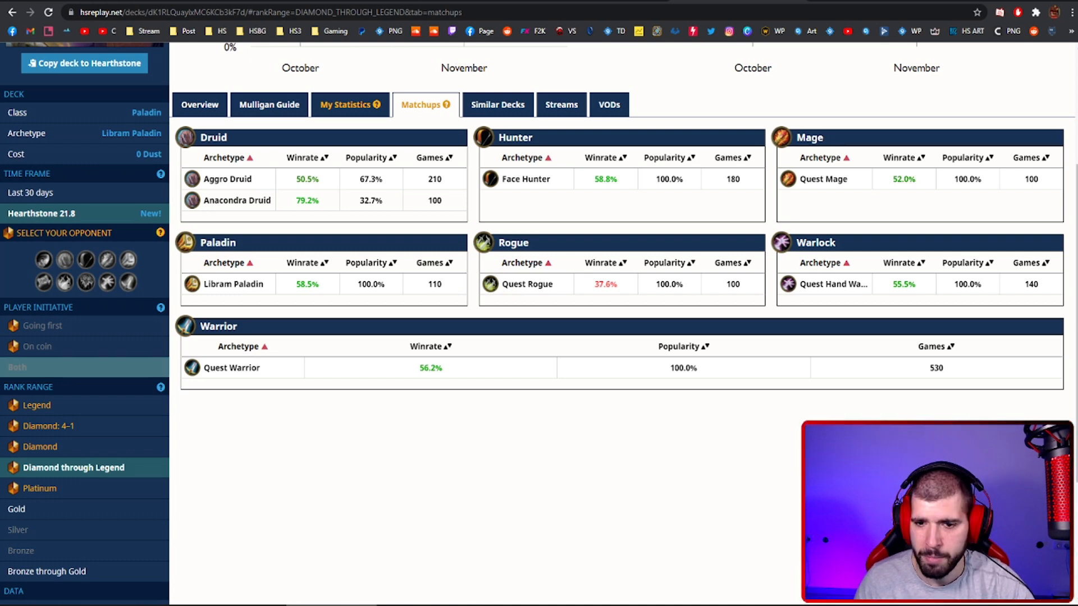
mouse_move(678, 434)
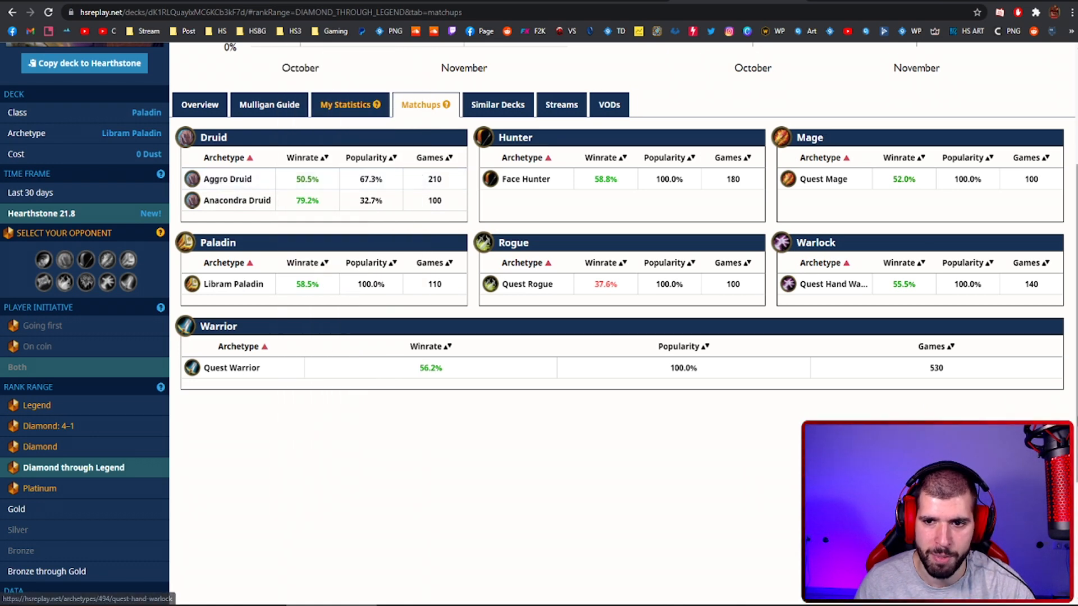
- Go back to the Libram Paladin mulligan statistics from the Matchups view
left_click(268, 104)
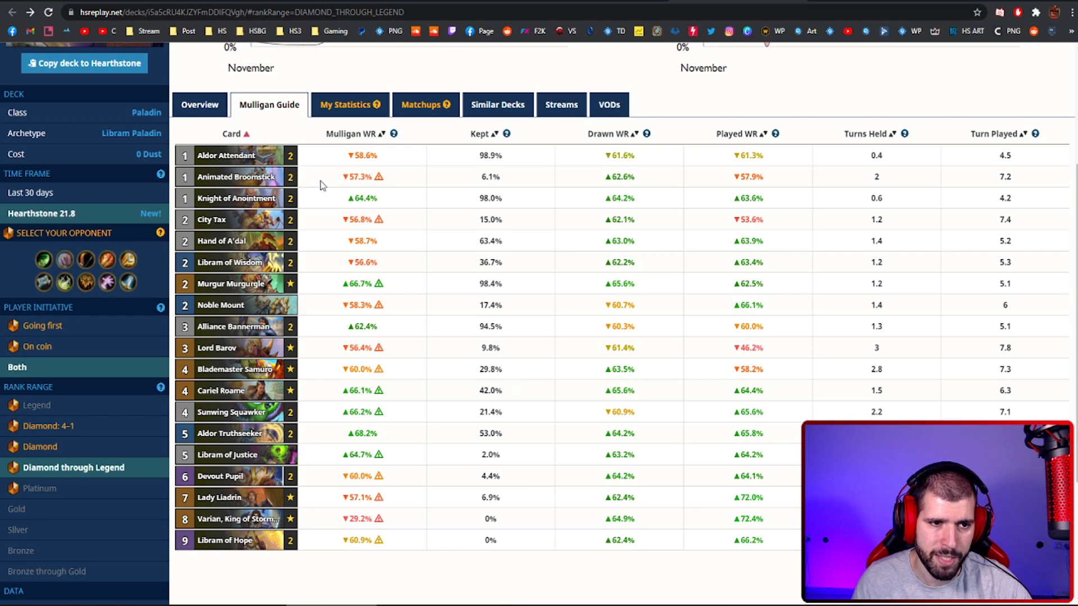
mouse_move(226, 155)
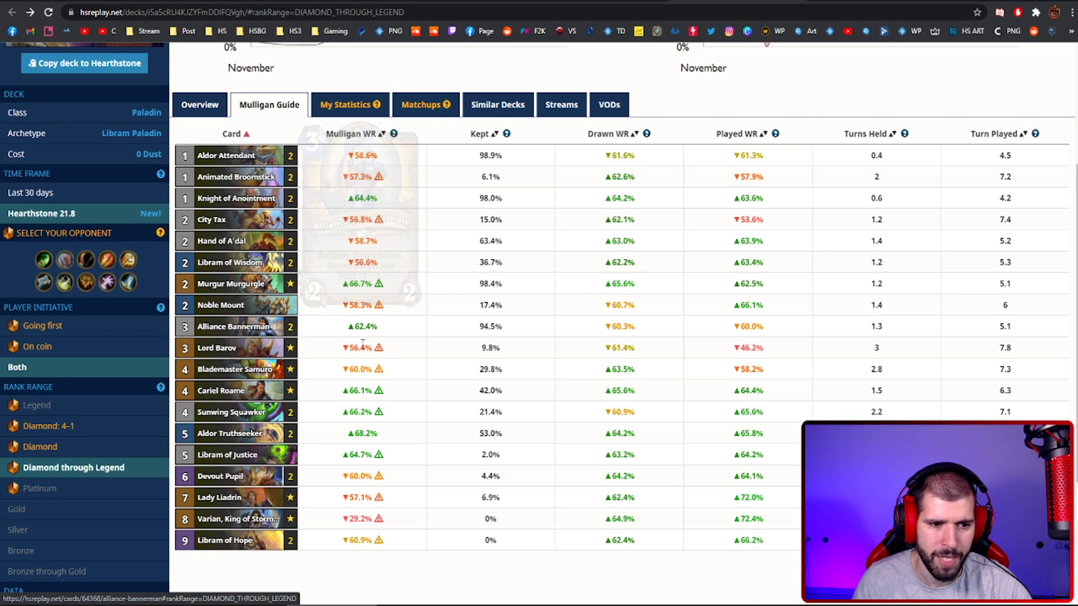
mouse_move(234, 369)
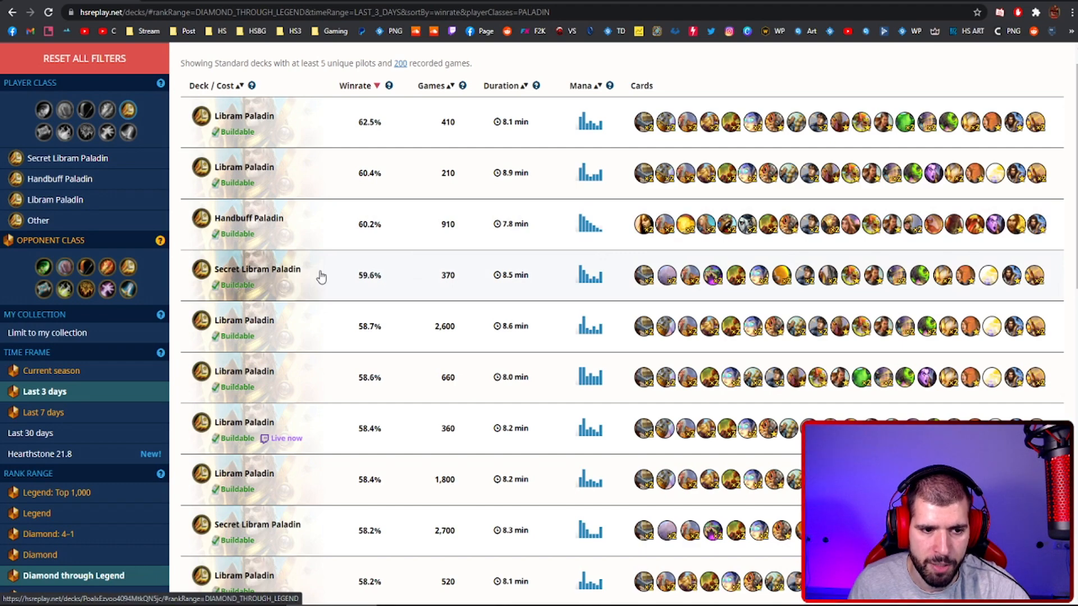
scroll("down", 3)
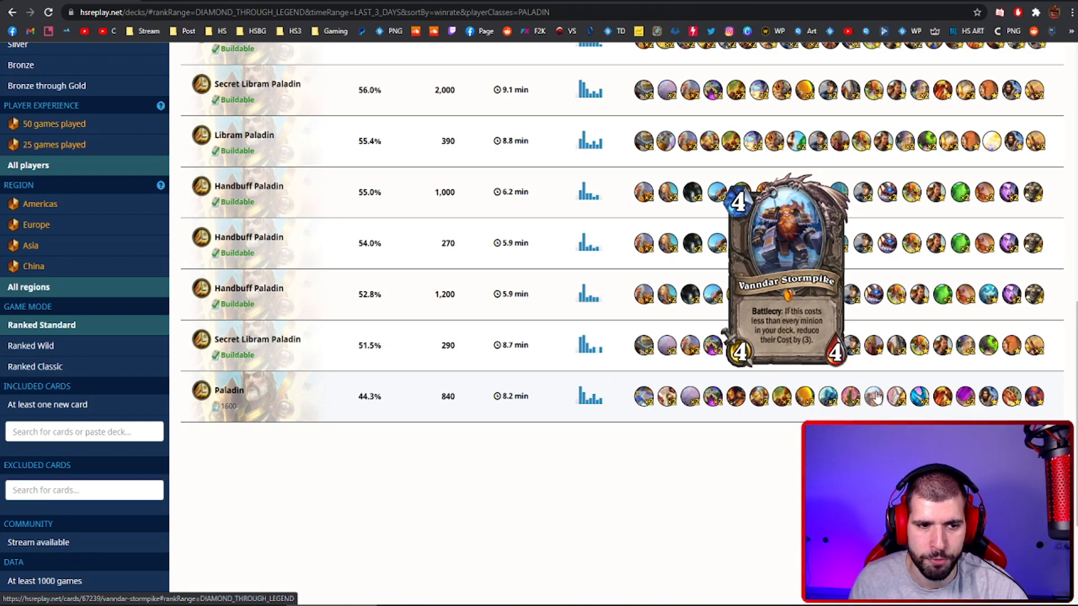
scroll("up", 3)
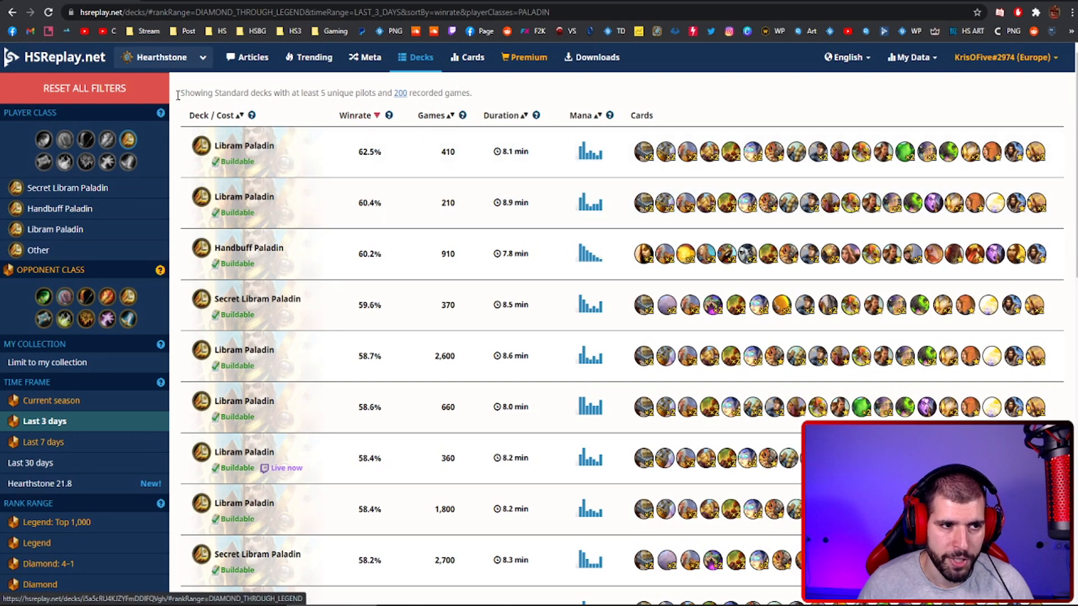
- Filter the deck list to Demon Hunter at Diamond through Legend, then pick another class icon
left_click(64, 140)
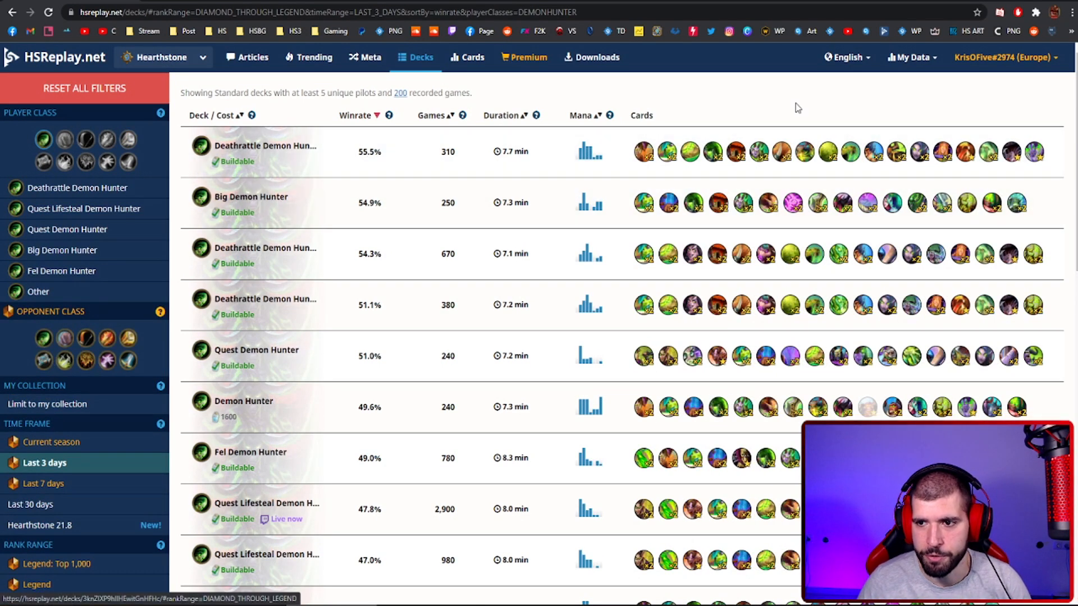
mouse_move(1035, 152)
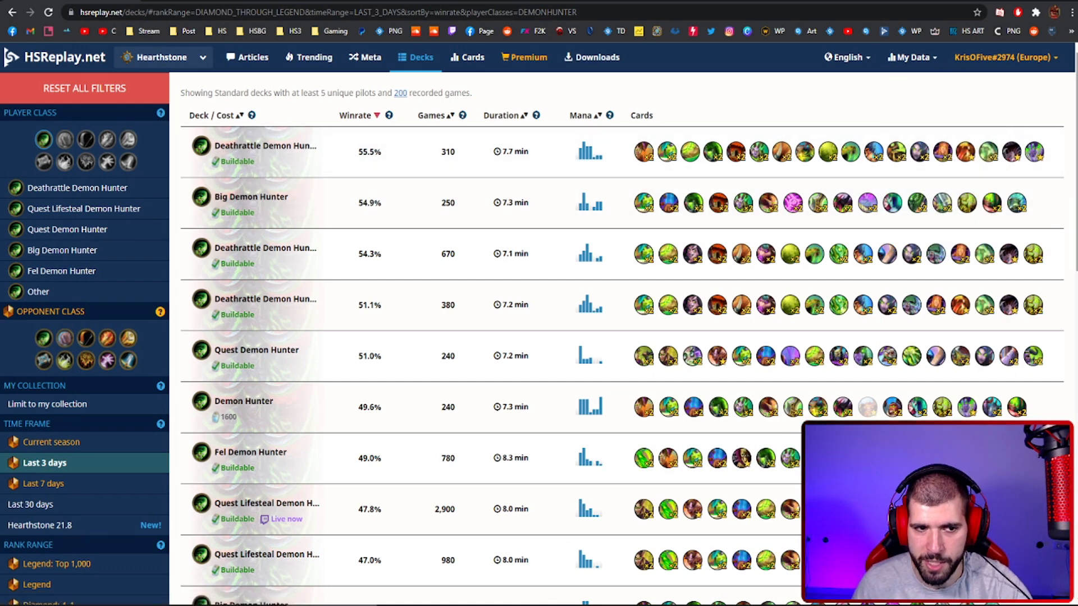
mouse_move(298, 361)
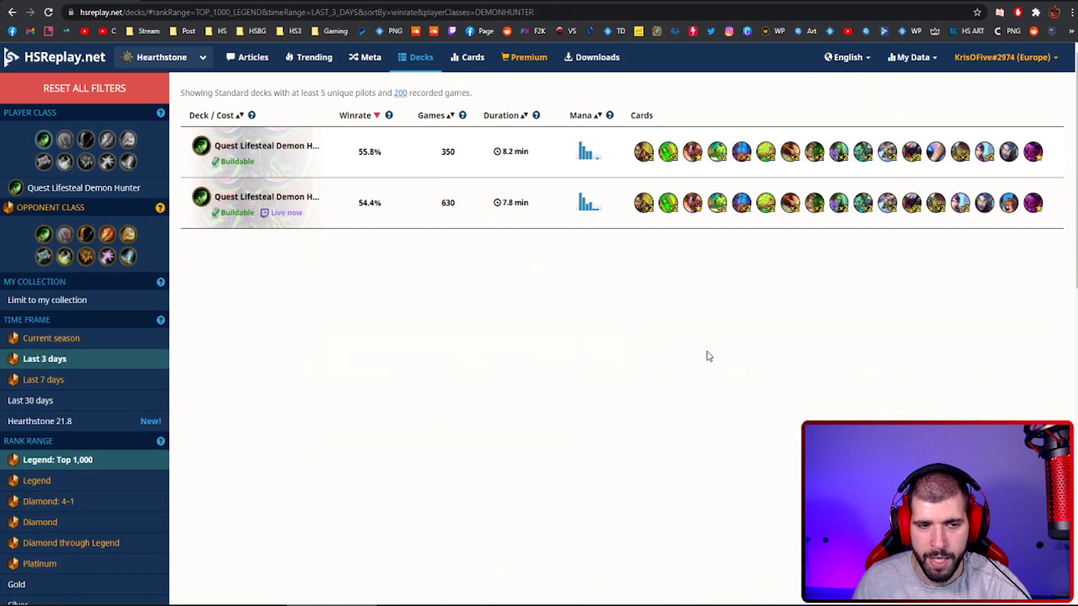
mouse_move(503, 151)
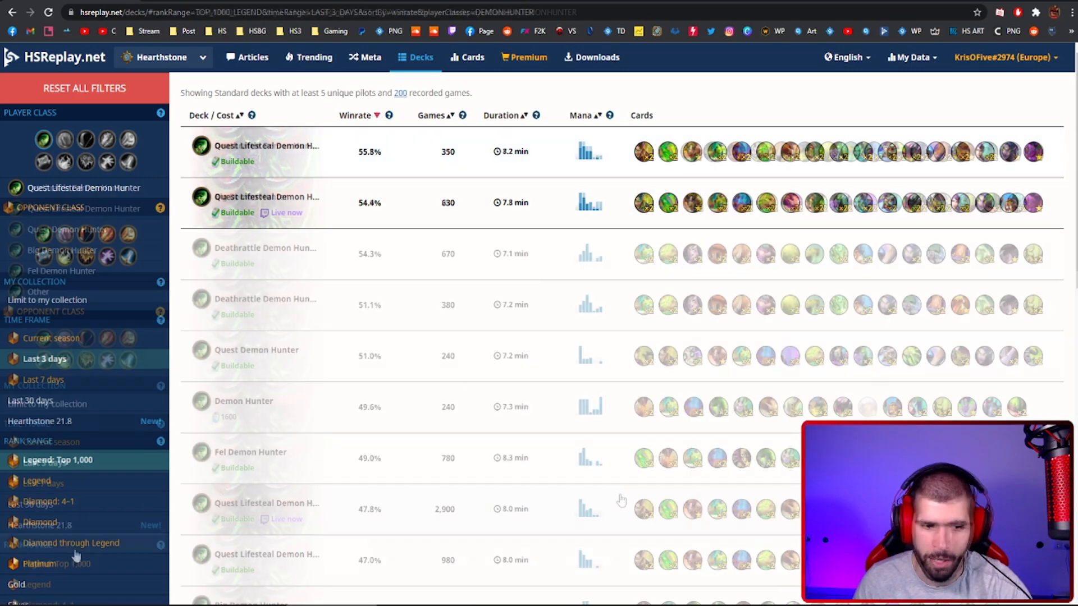
left_click(72, 544)
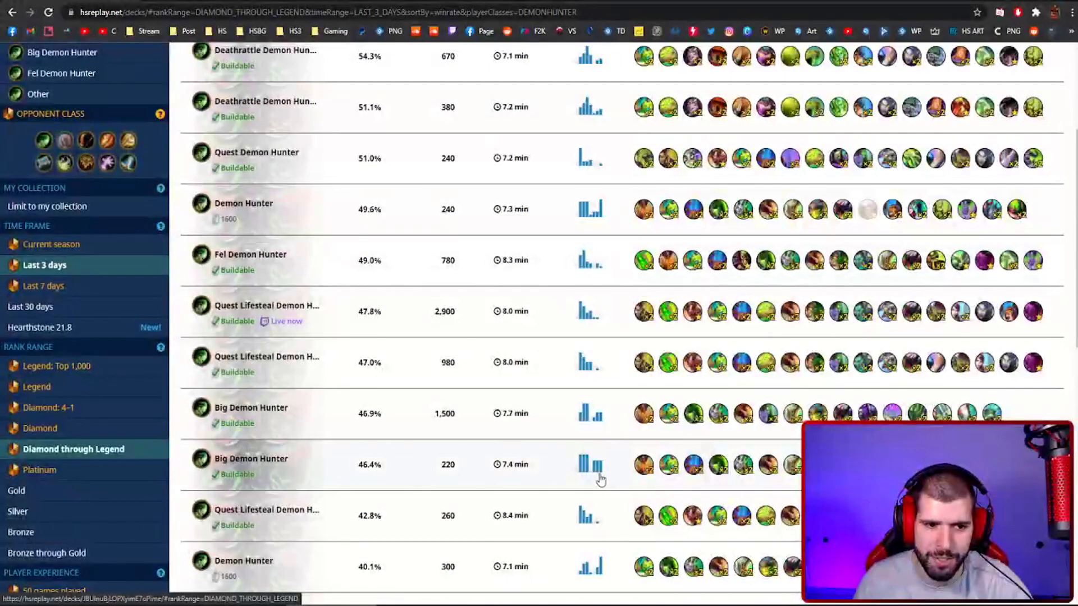
left_click(108, 139)
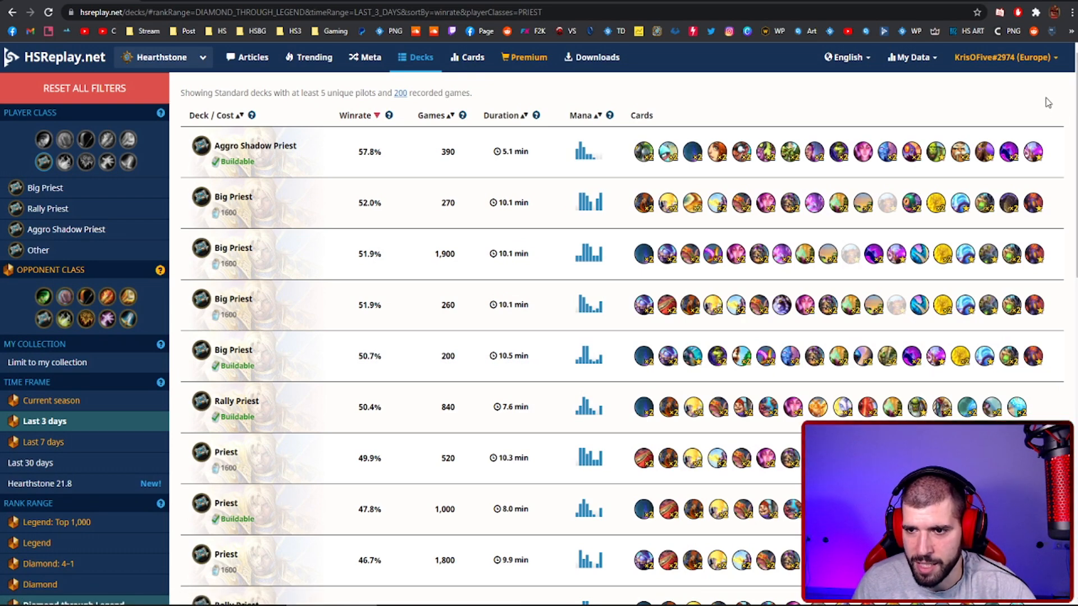
mouse_move(887, 204)
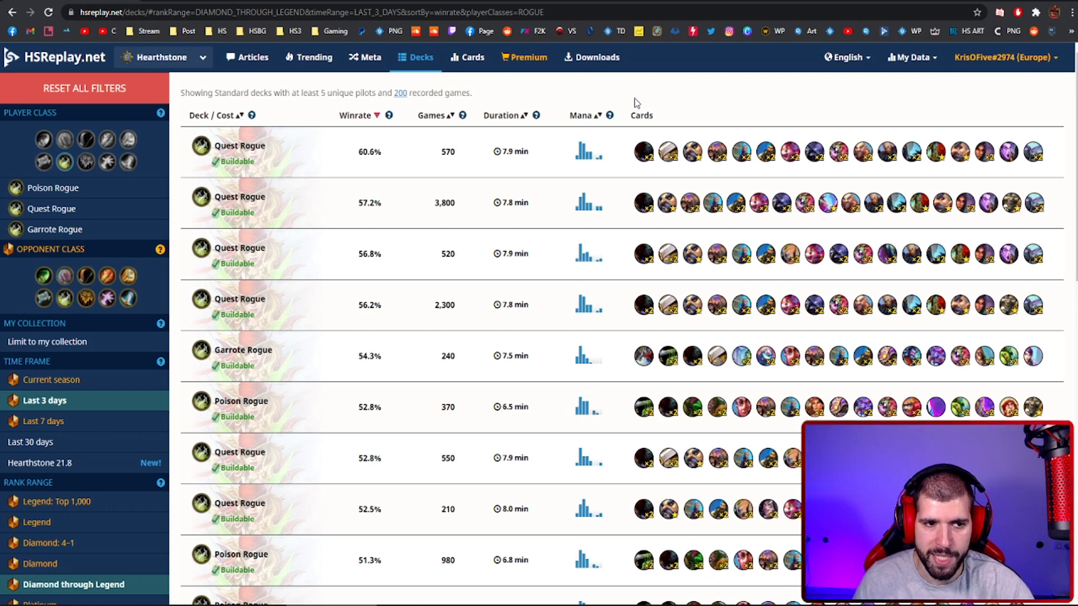
mouse_move(414, 361)
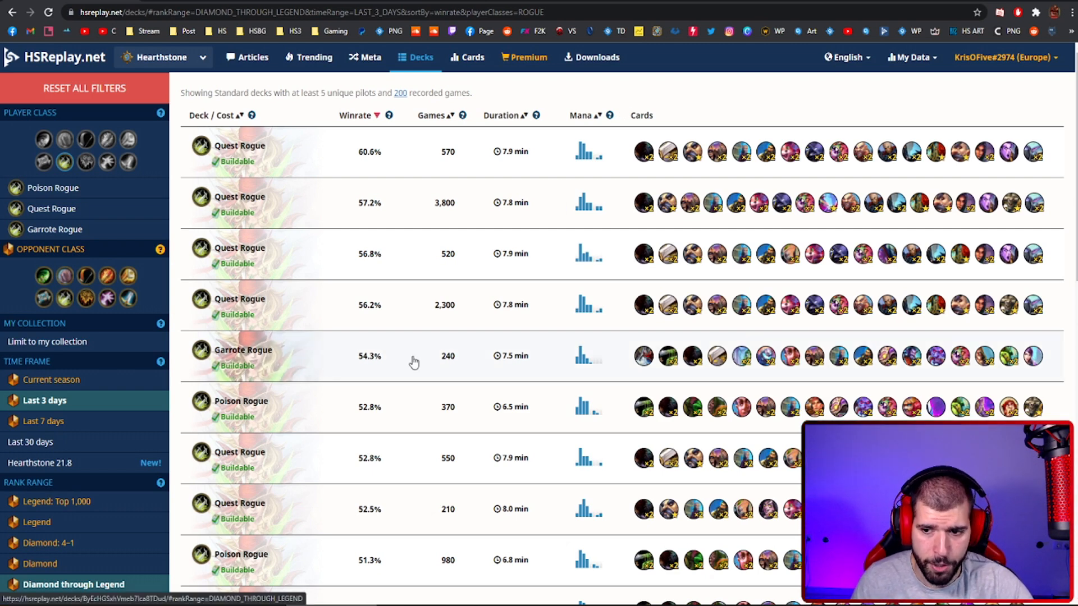
mouse_move(404, 408)
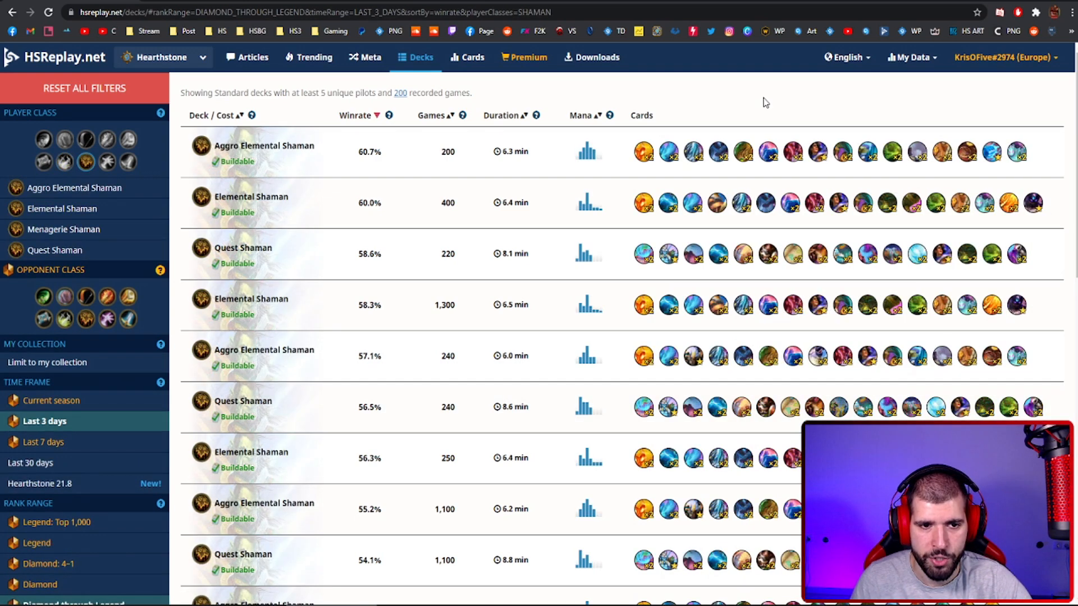
mouse_move(672, 118)
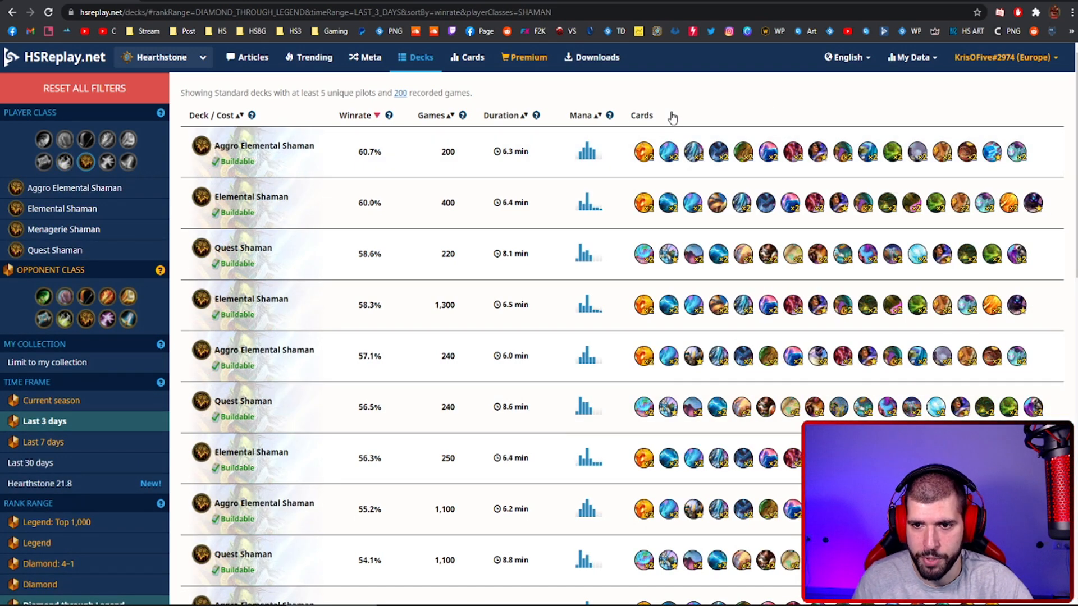
mouse_move(519, 203)
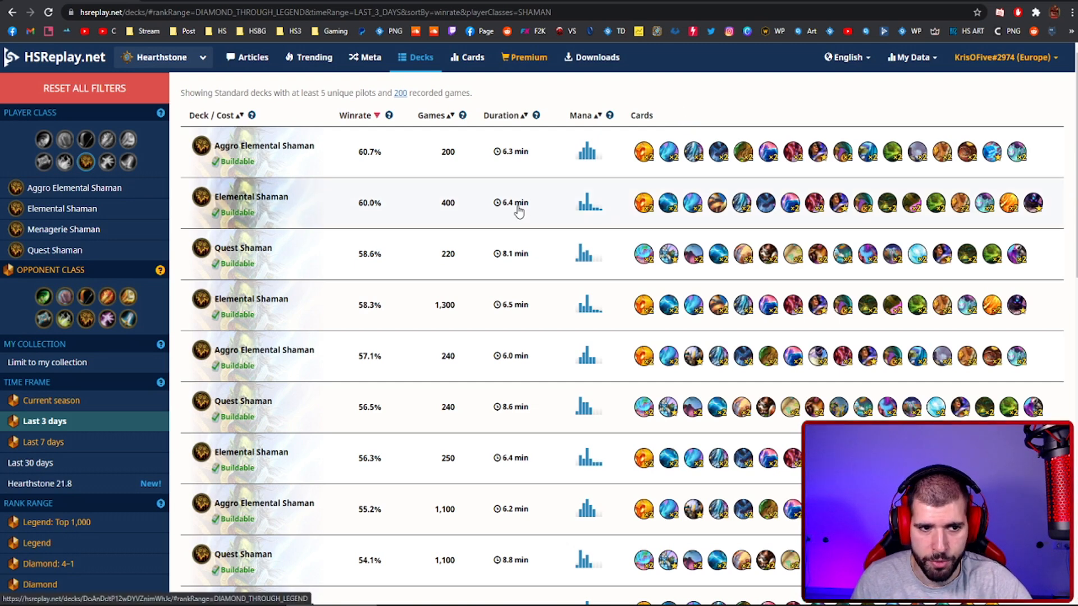
mouse_move(526, 271)
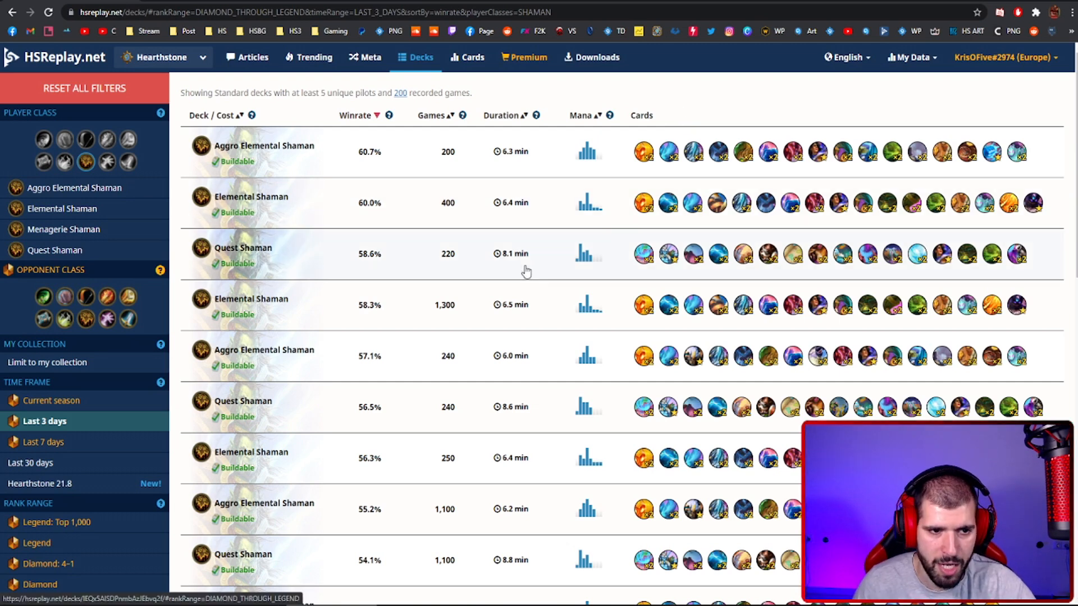